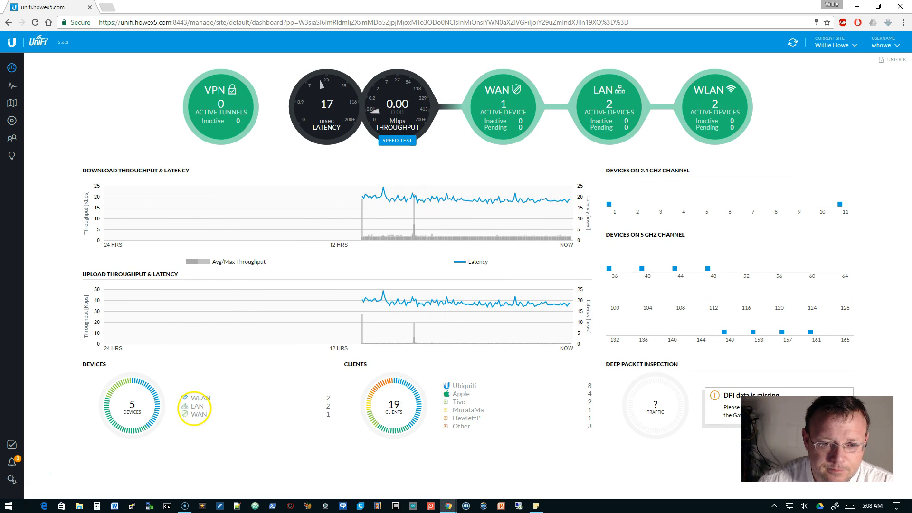
mouse_move(357, 306)
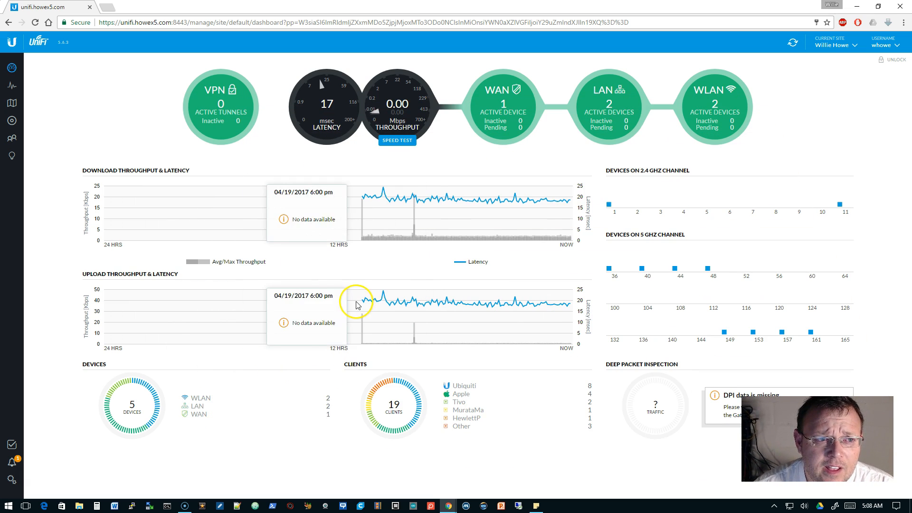
mouse_move(161, 169)
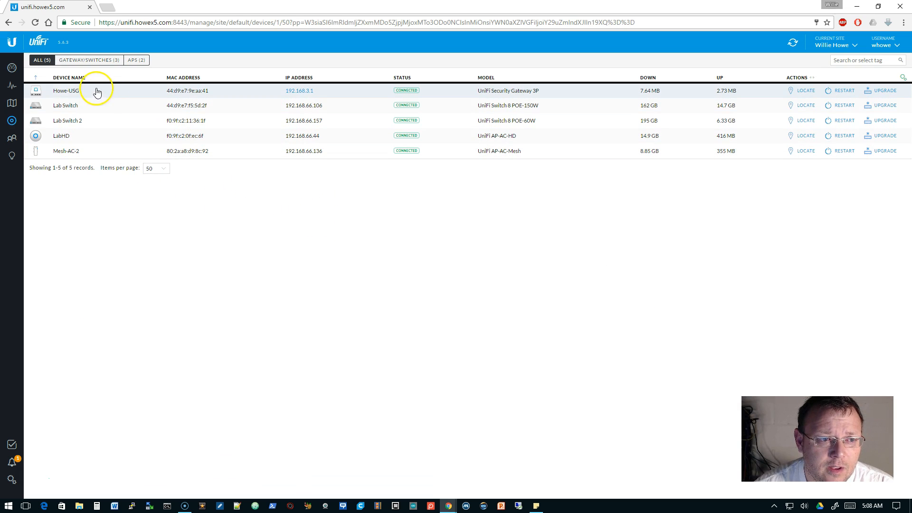
mouse_move(96, 203)
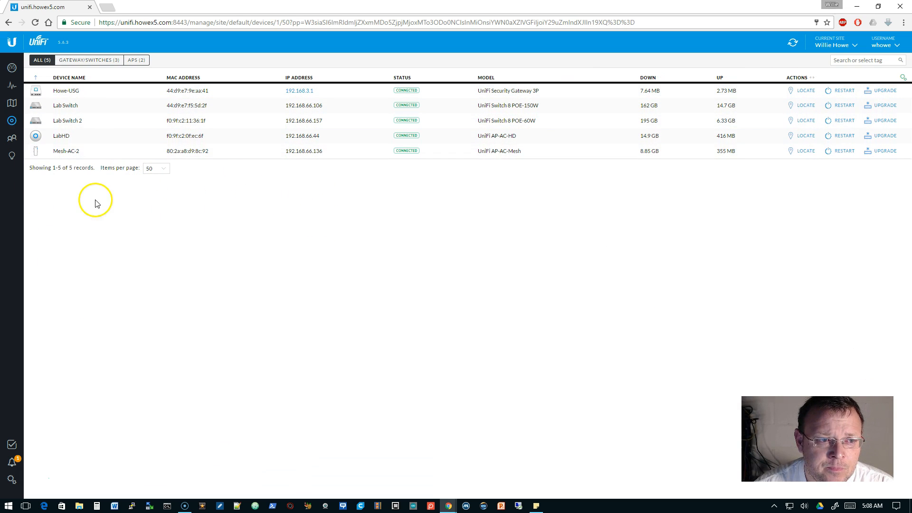
mouse_move(106, 134)
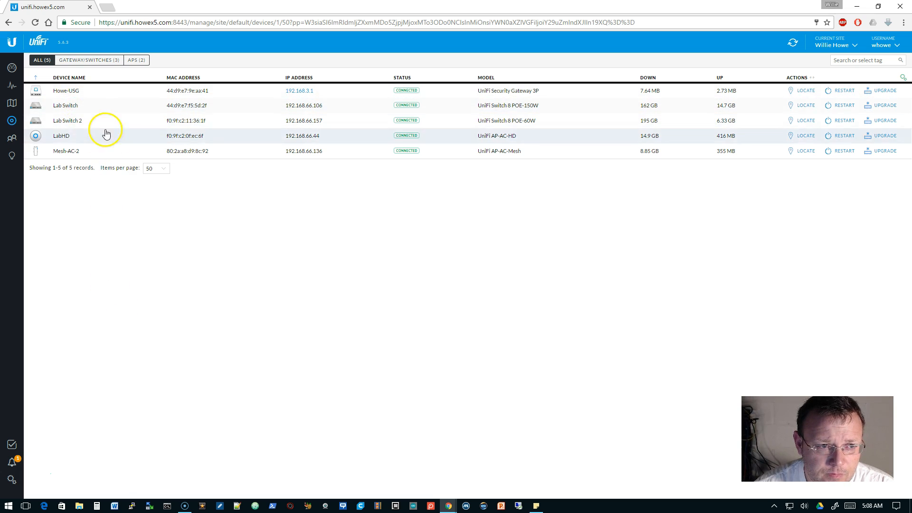
mouse_move(12, 479)
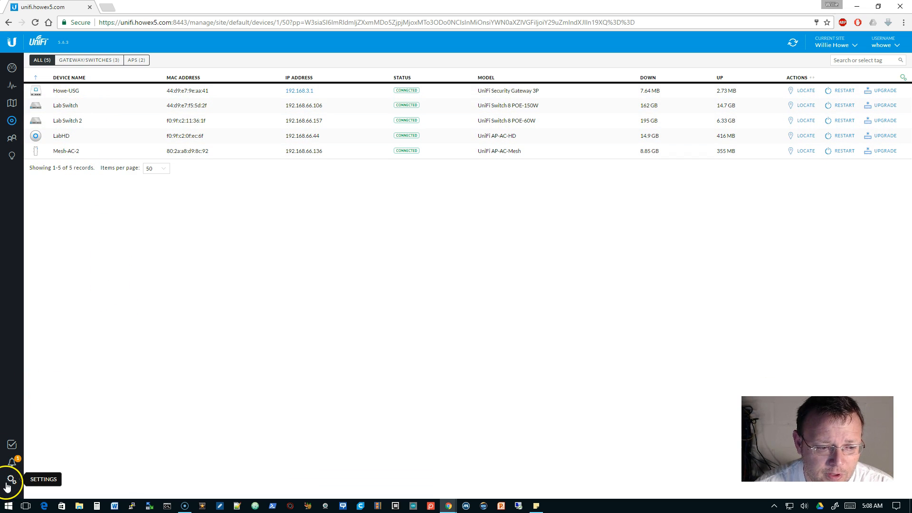
left_click(12, 478)
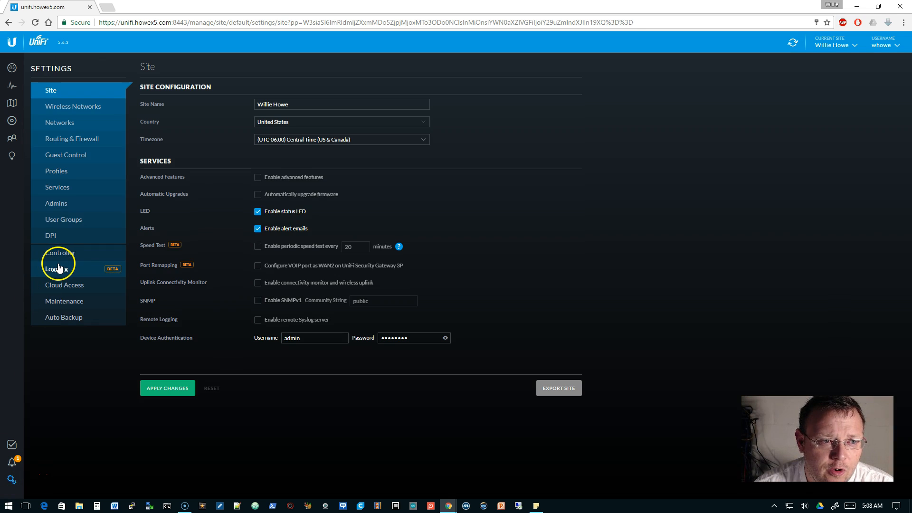
mouse_move(57, 187)
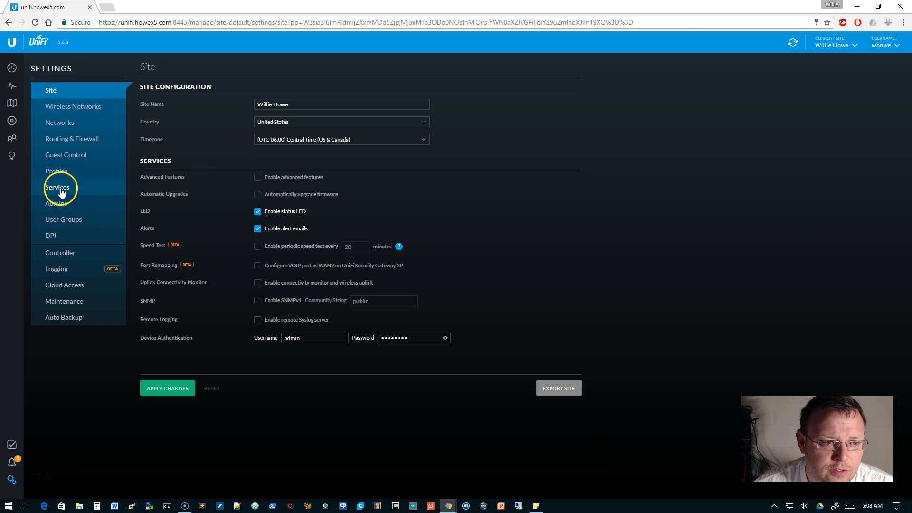
left_click(57, 187)
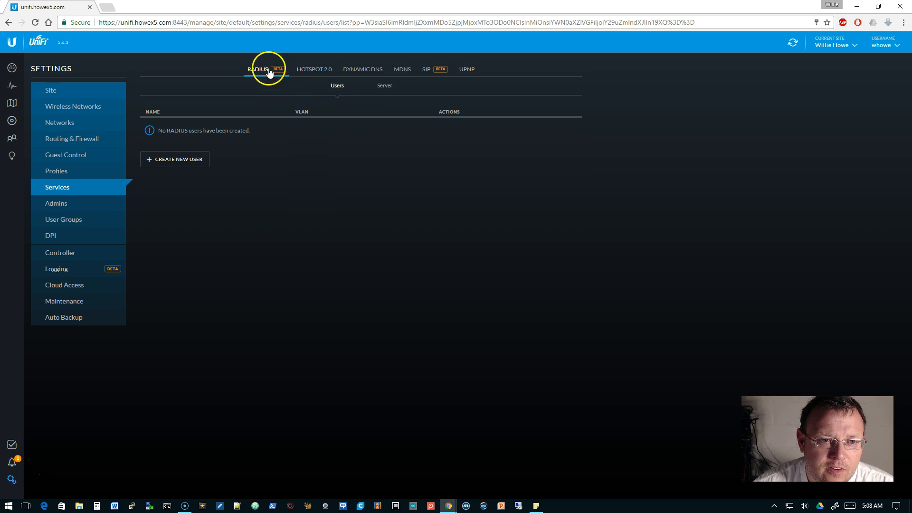
mouse_move(384, 85)
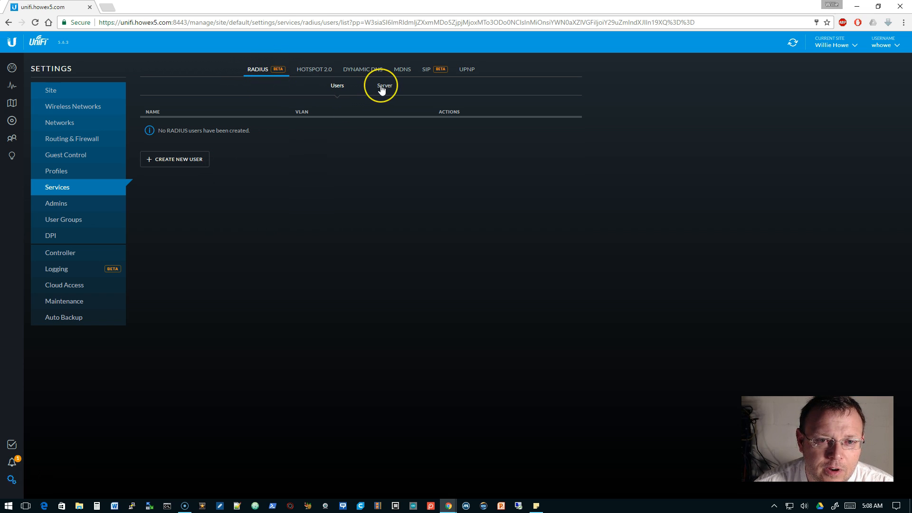
left_click(384, 85)
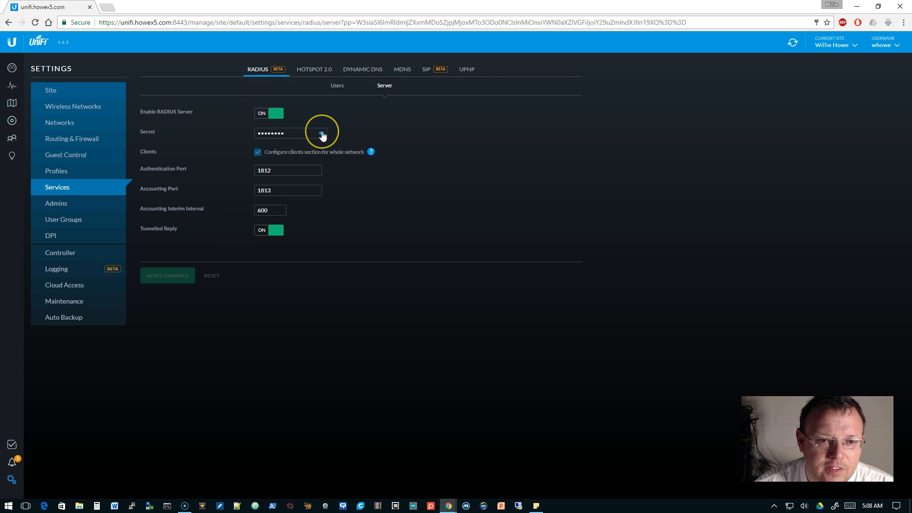
left_click(321, 133)
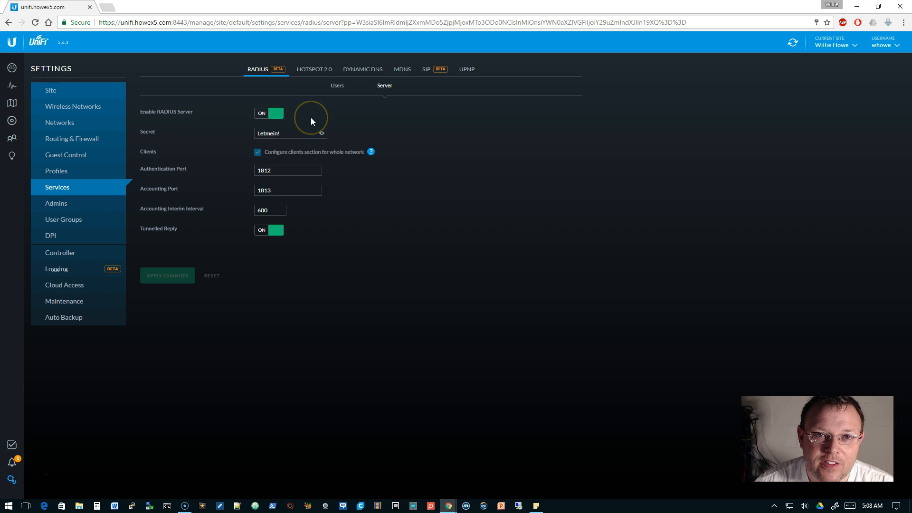
mouse_move(234, 145)
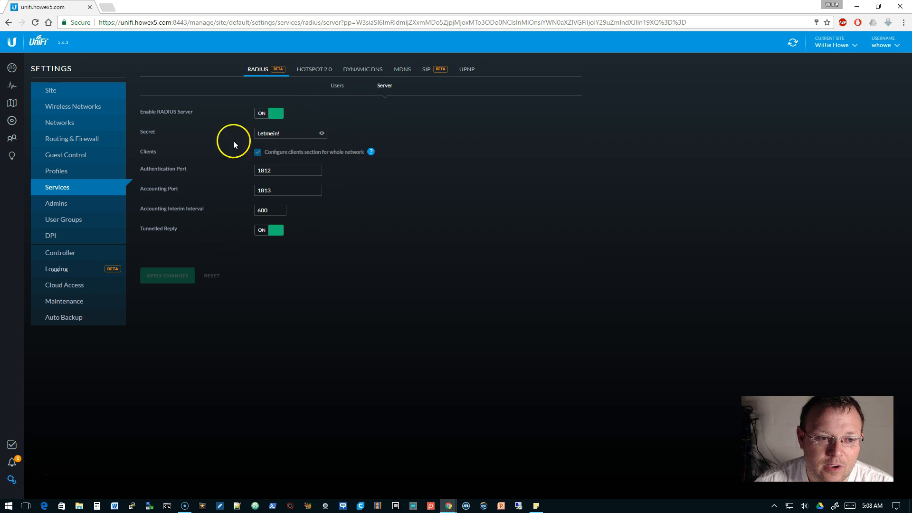
mouse_move(250, 114)
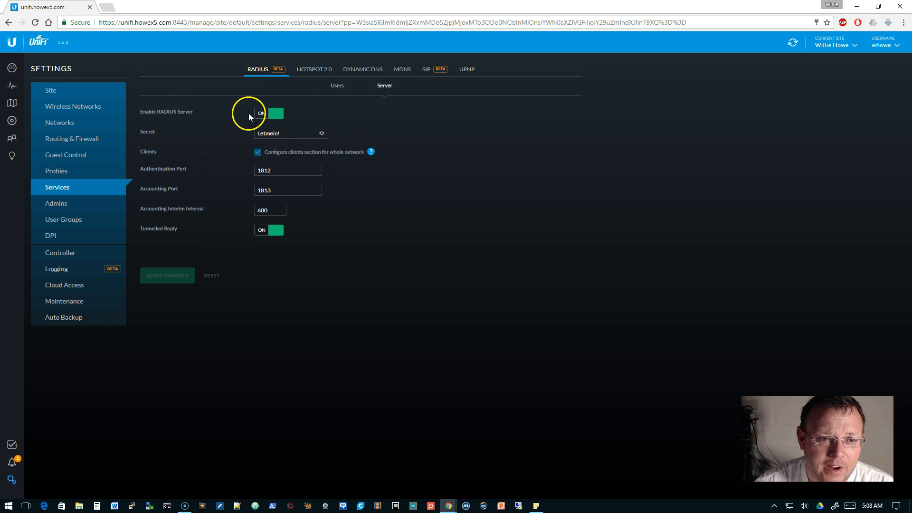
mouse_move(347, 236)
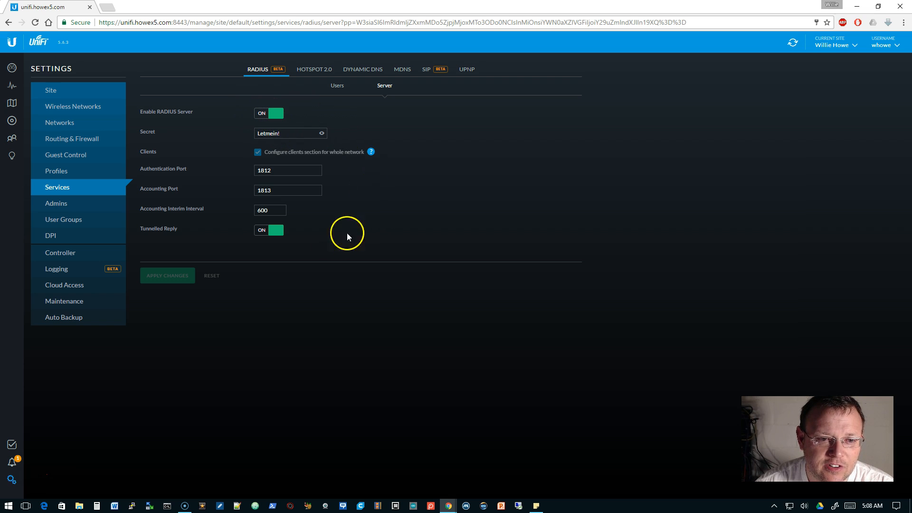
mouse_move(347, 283)
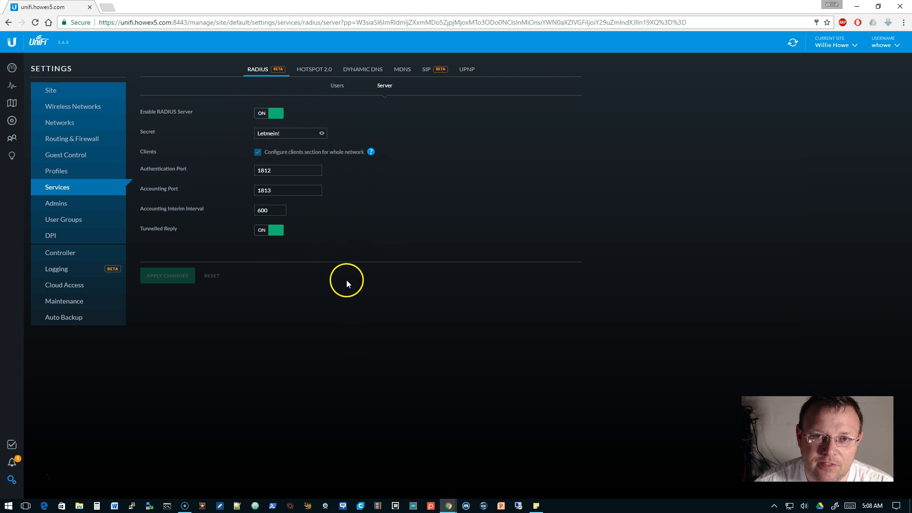
Add RADIUS user 'whowe' with password 'password' and tunnel medium type IPv4
left_click(337, 86)
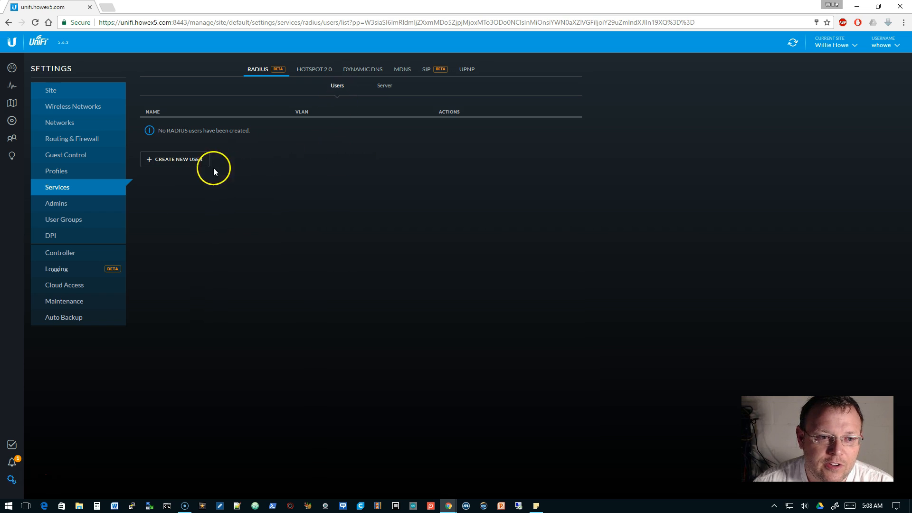
left_click(177, 159)
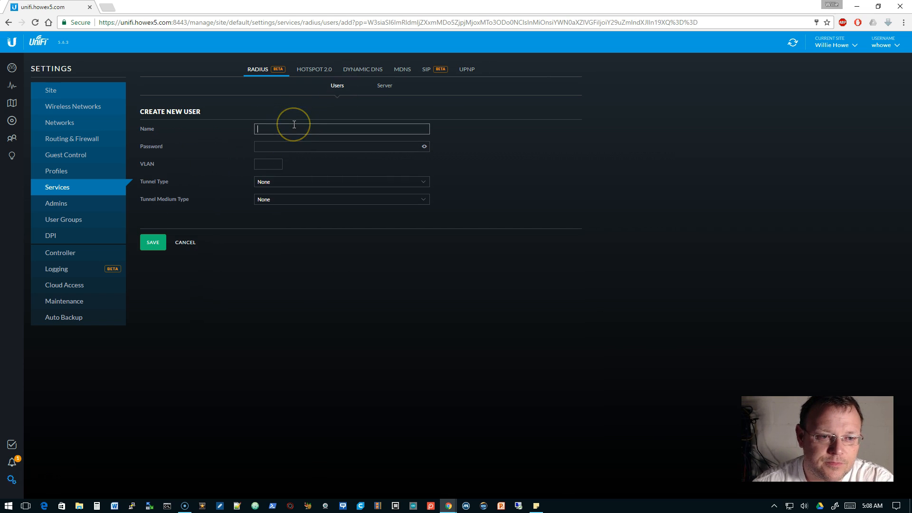
type("whowe")
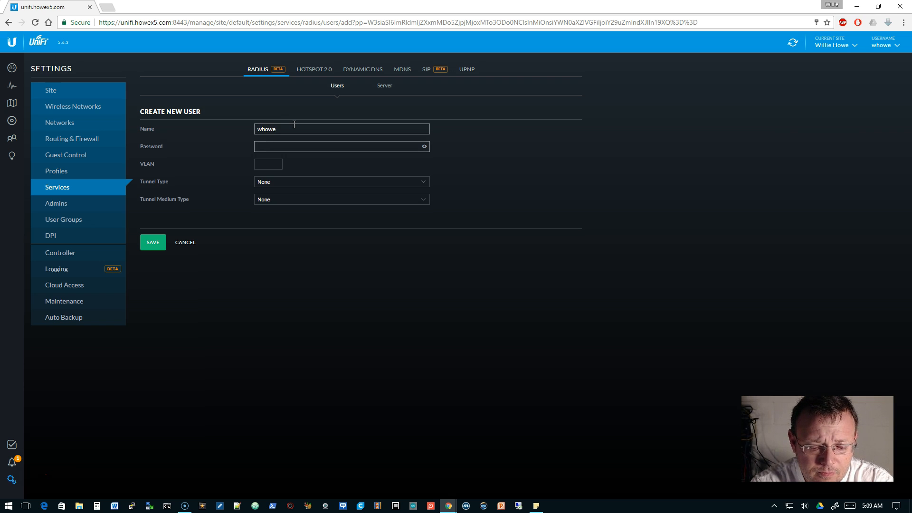
type("password")
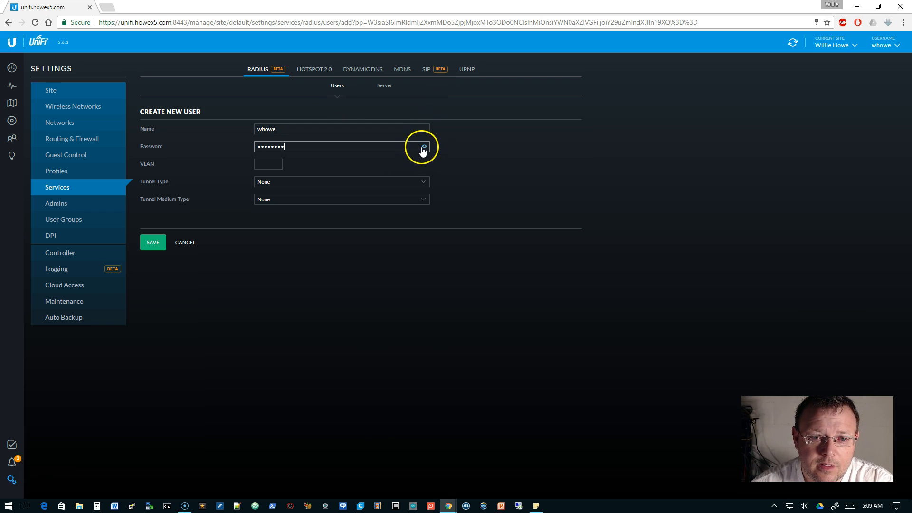
left_click(424, 146)
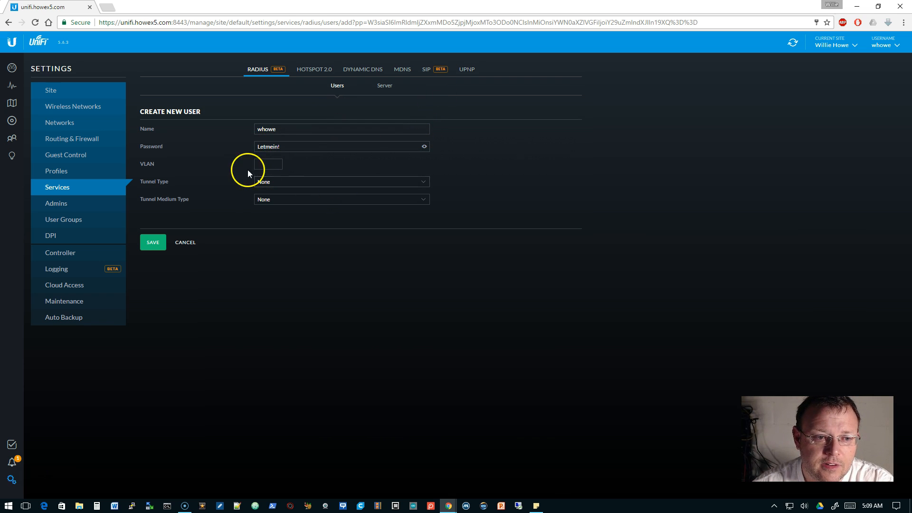
left_click(267, 165)
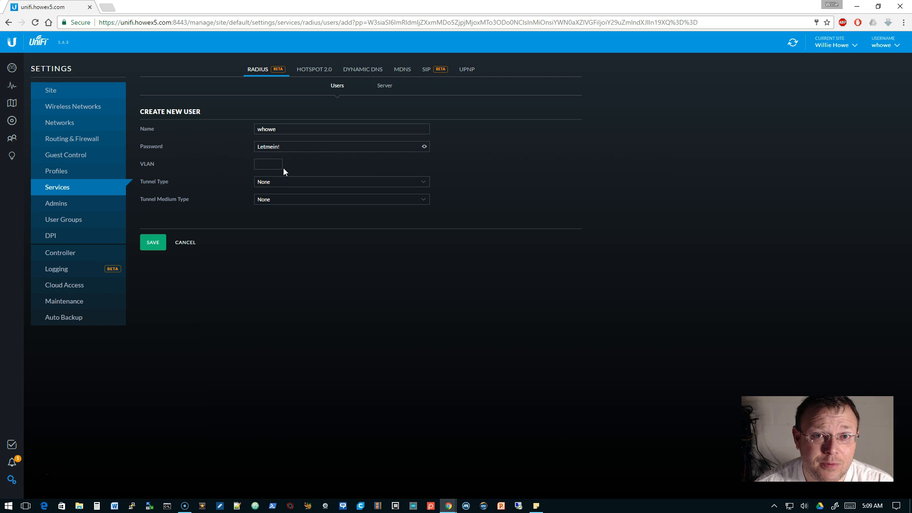
mouse_move(427, 178)
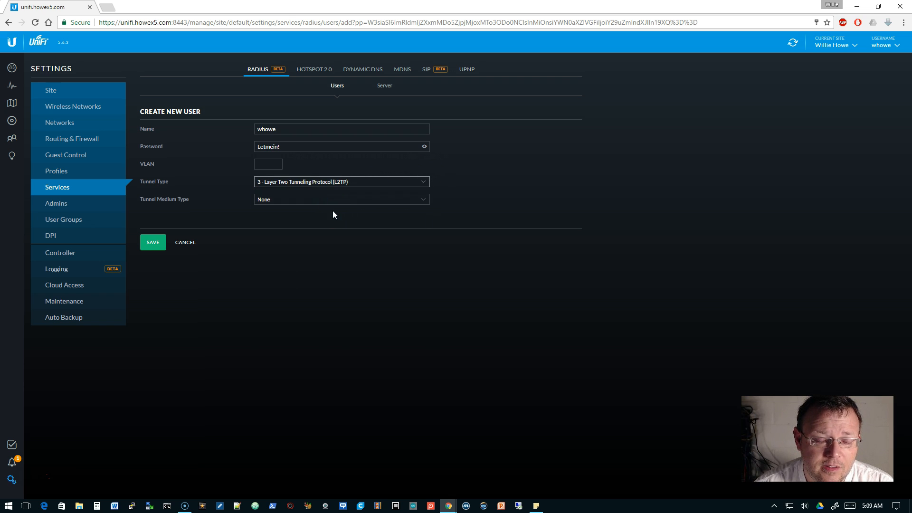
left_click(342, 200)
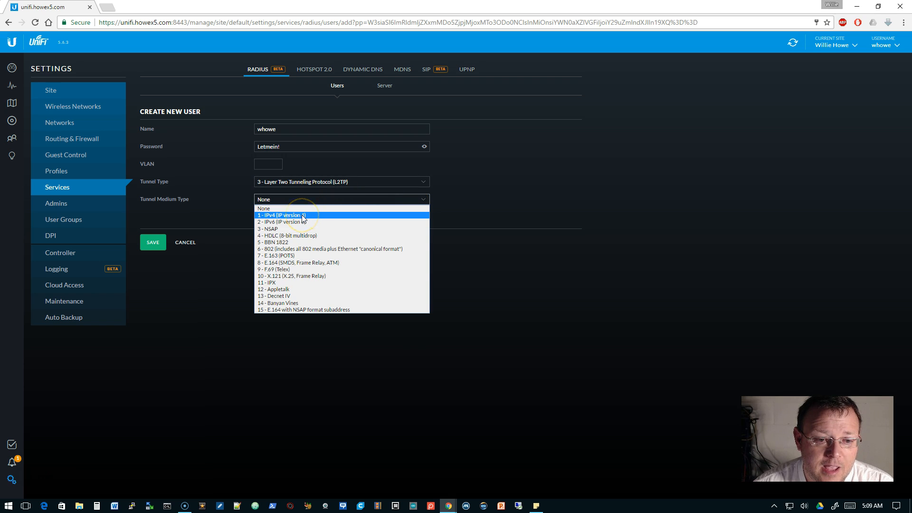
left_click(153, 241)
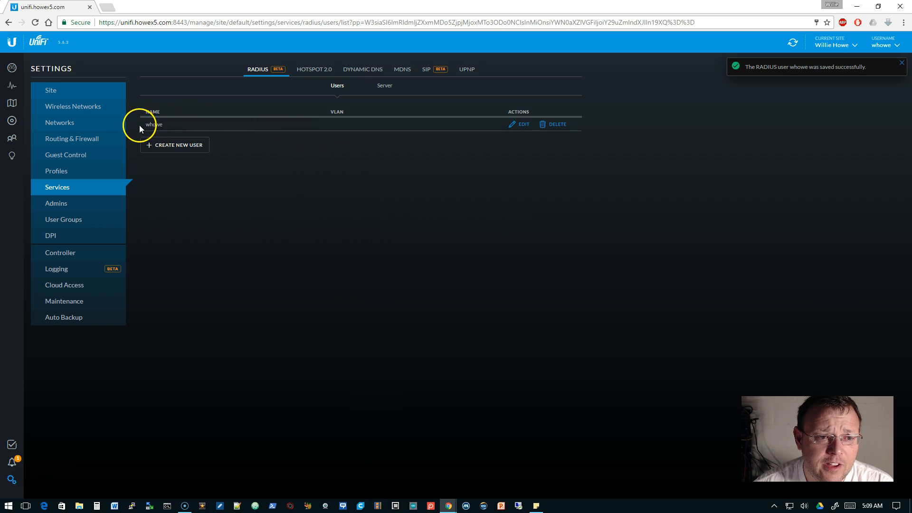
mouse_move(169, 129)
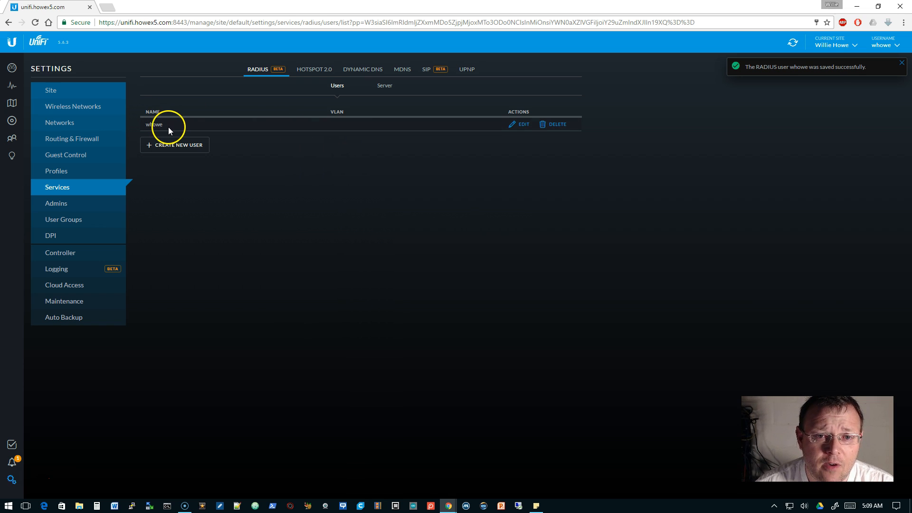
mouse_move(306, 119)
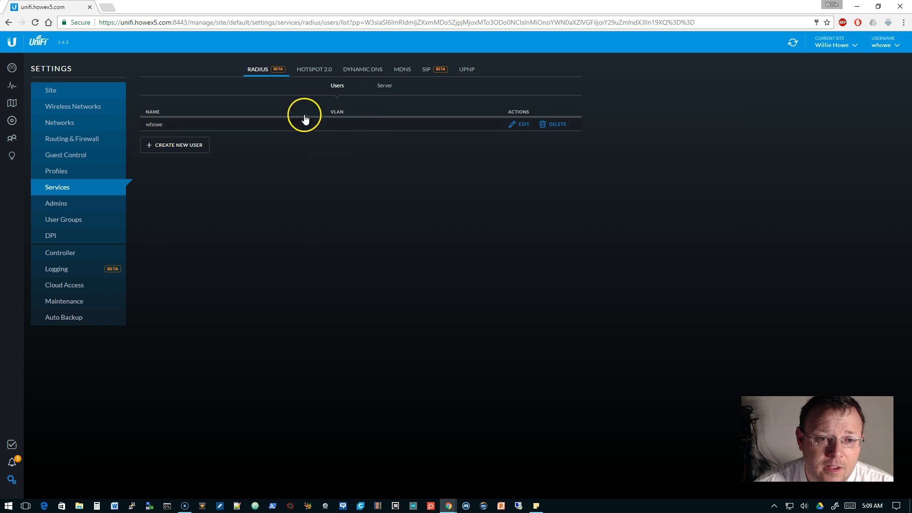
mouse_move(340, 140)
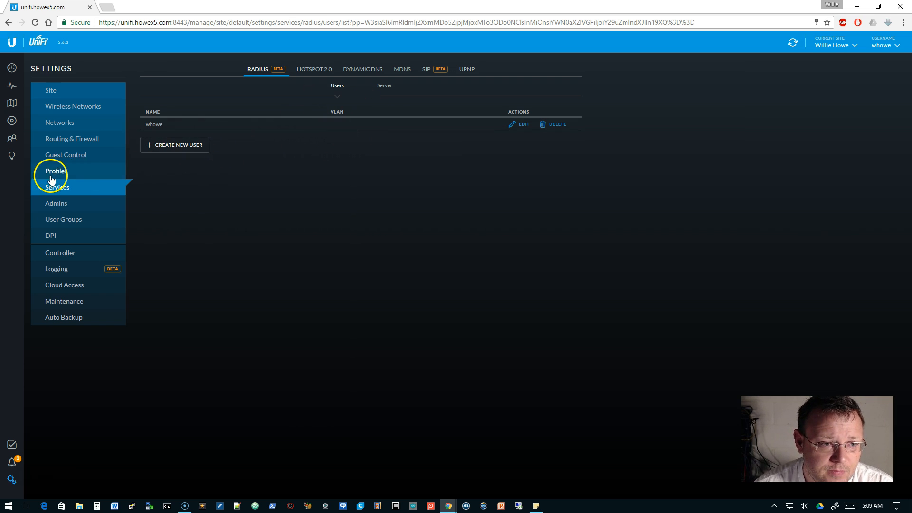
Review the Default RADIUS profile served by the USG and close it unchanged
left_click(55, 171)
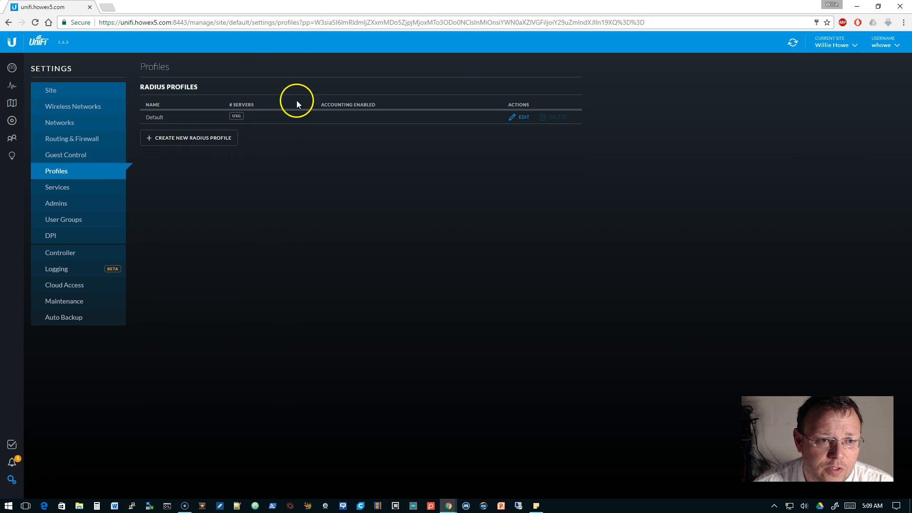
mouse_move(249, 126)
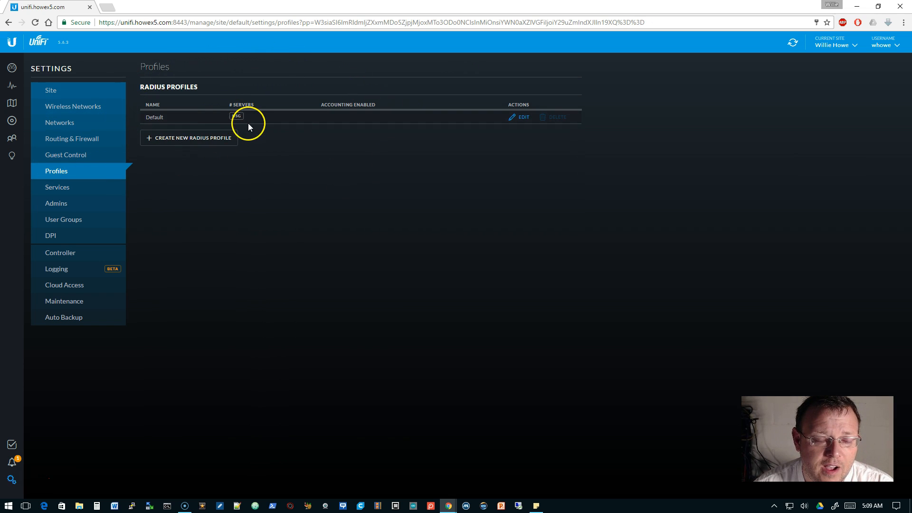
mouse_move(327, 143)
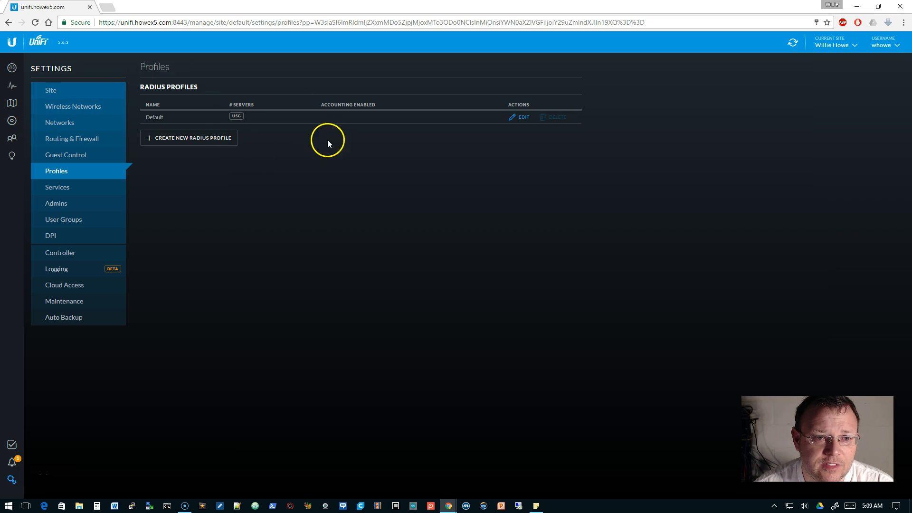
mouse_move(307, 140)
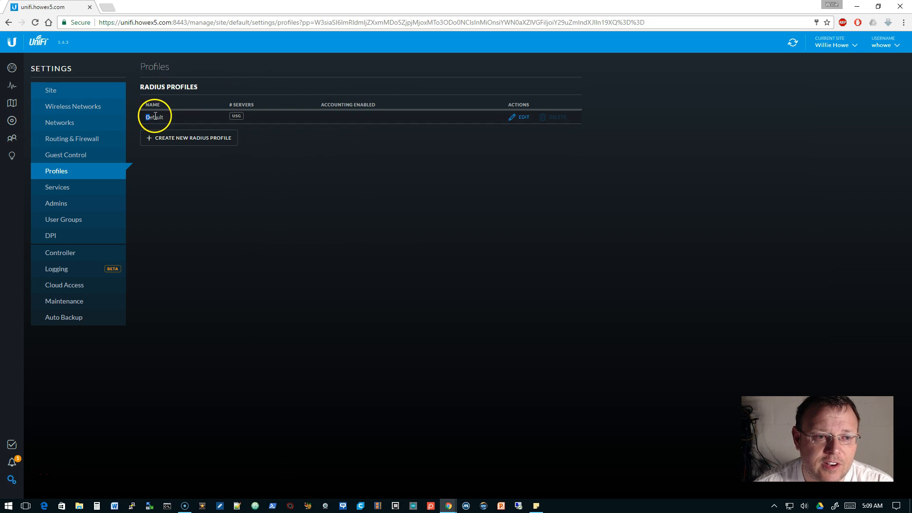
left_click(523, 117)
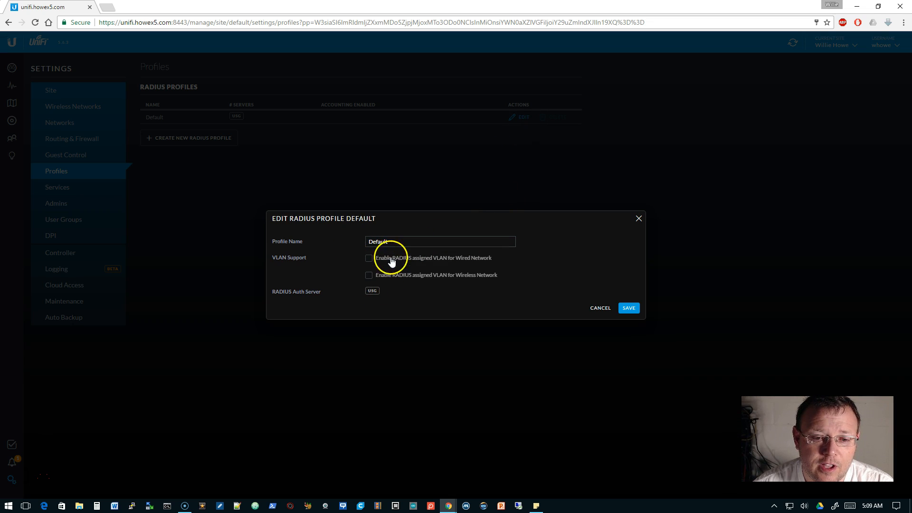
mouse_move(611, 309)
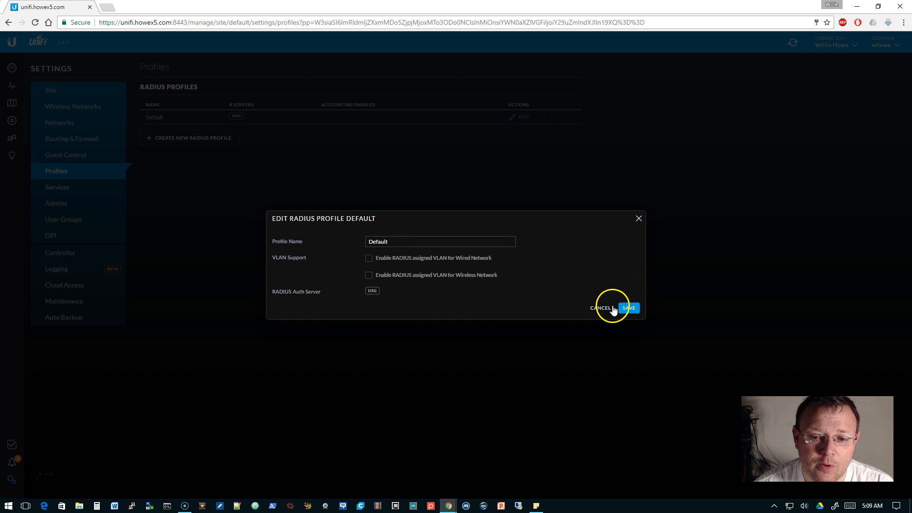
left_click(629, 308)
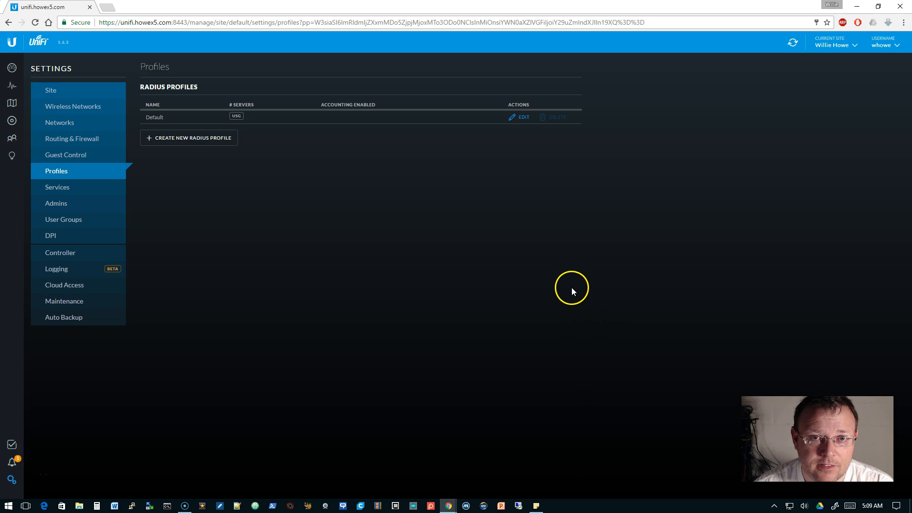
mouse_move(343, 146)
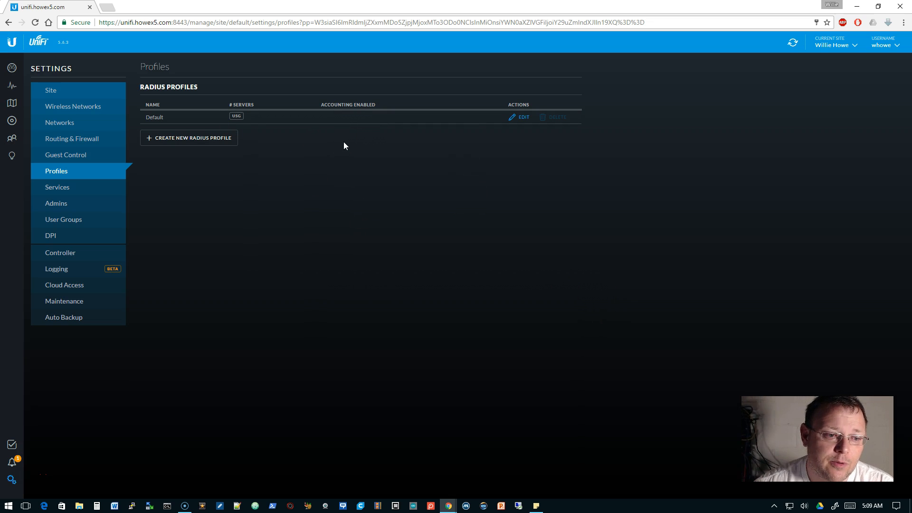
mouse_move(172, 221)
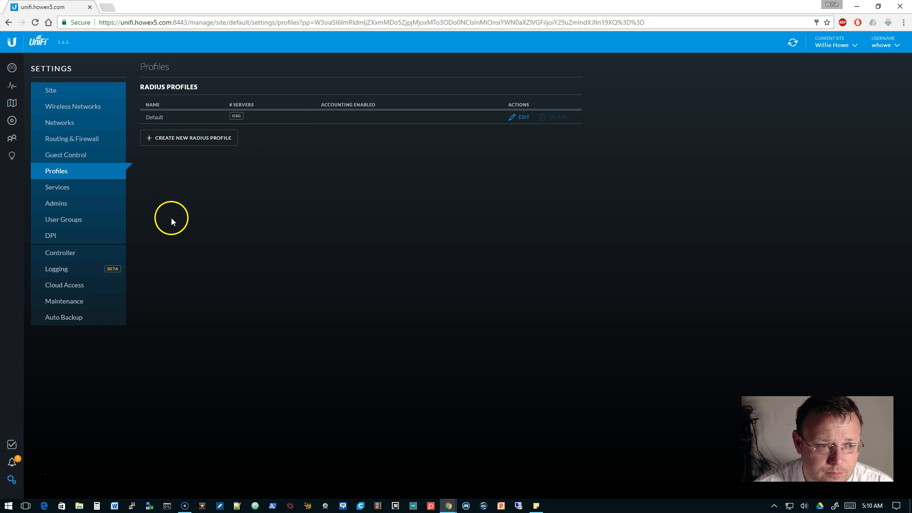
mouse_move(60, 122)
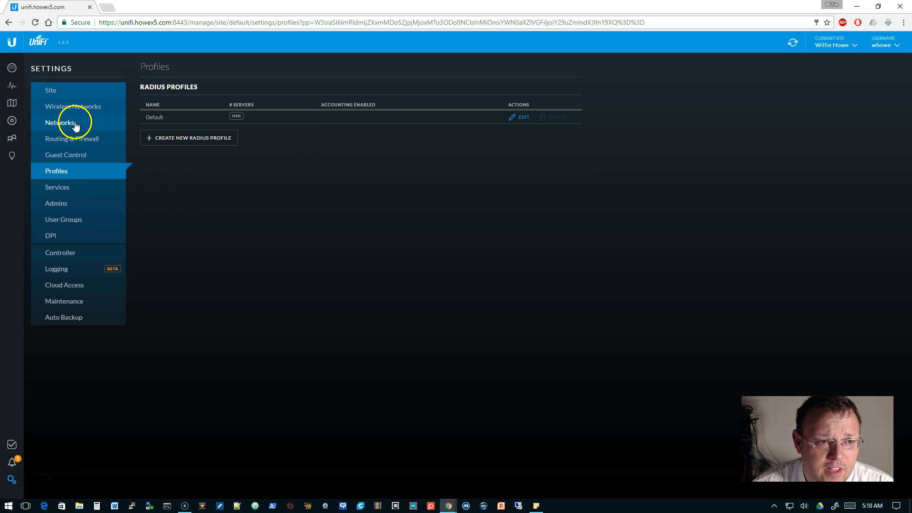
Review the Remote L2TP VPN network, then delete it and confirm
left_click(59, 122)
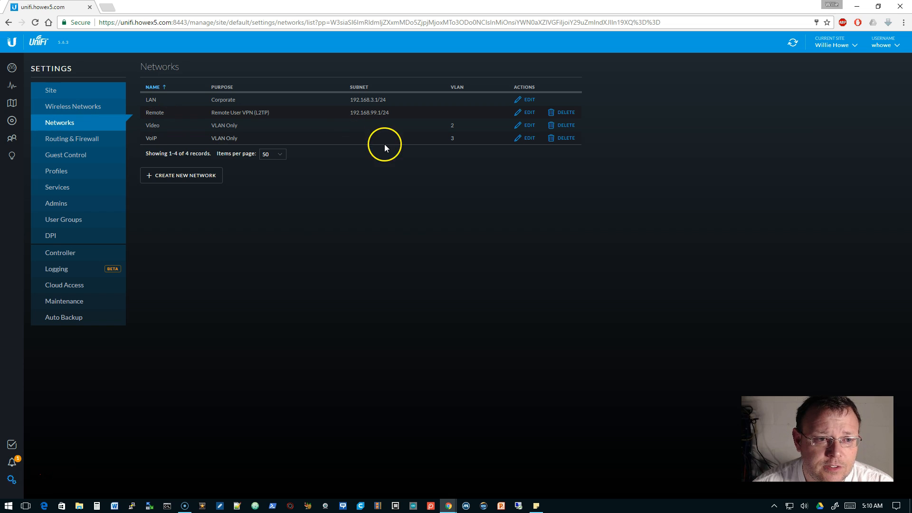
left_click(529, 112)
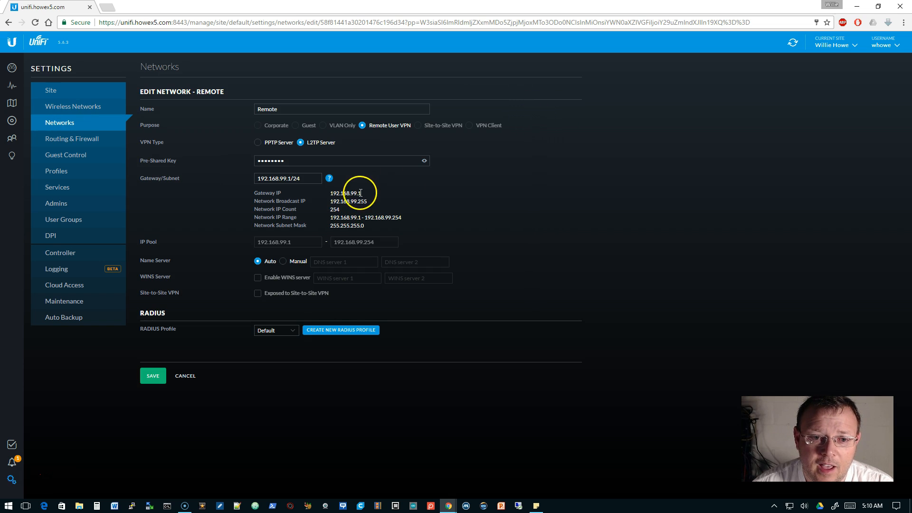
mouse_move(237, 336)
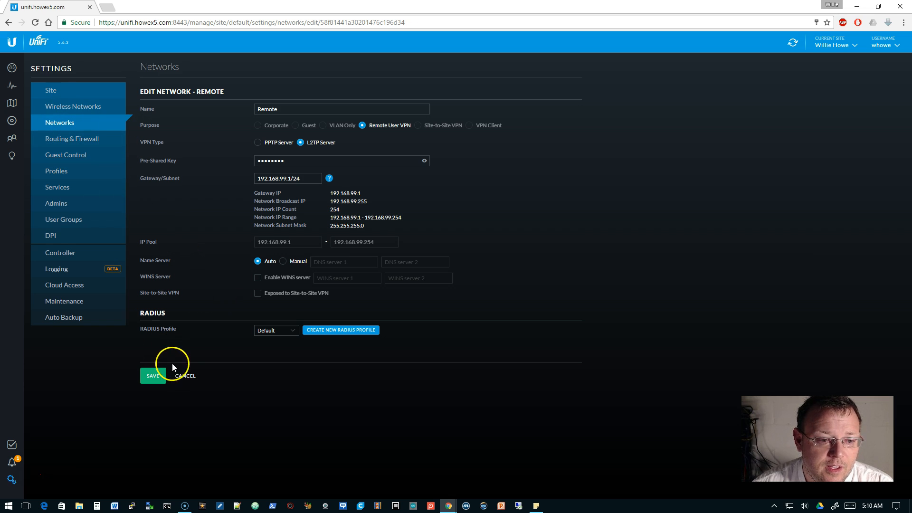
left_click(565, 112)
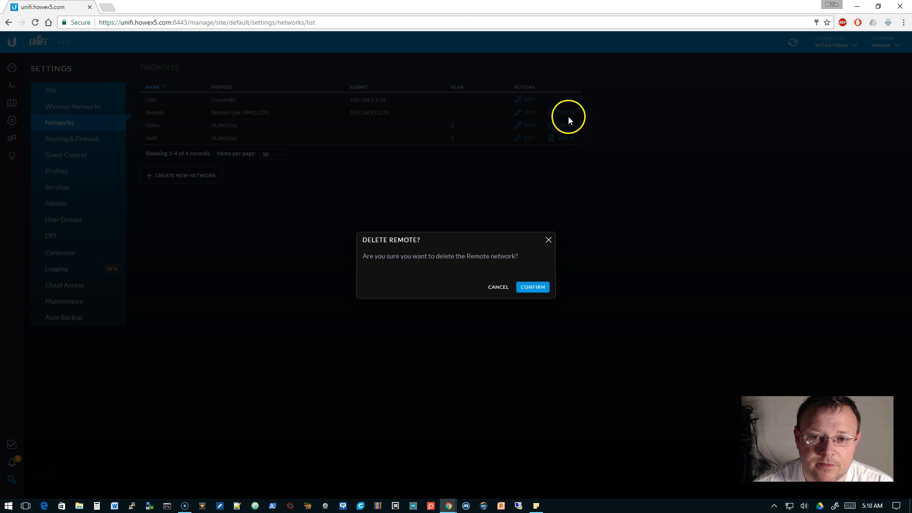
left_click(532, 286)
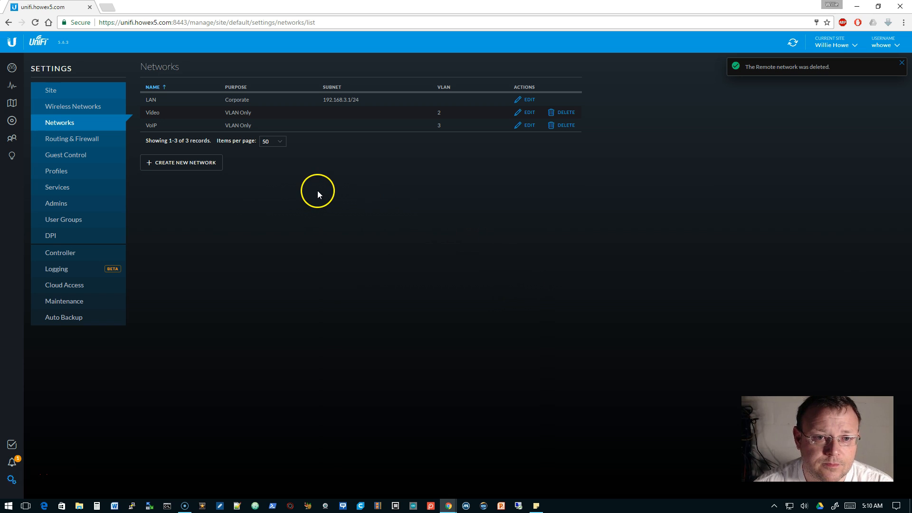
mouse_move(60, 124)
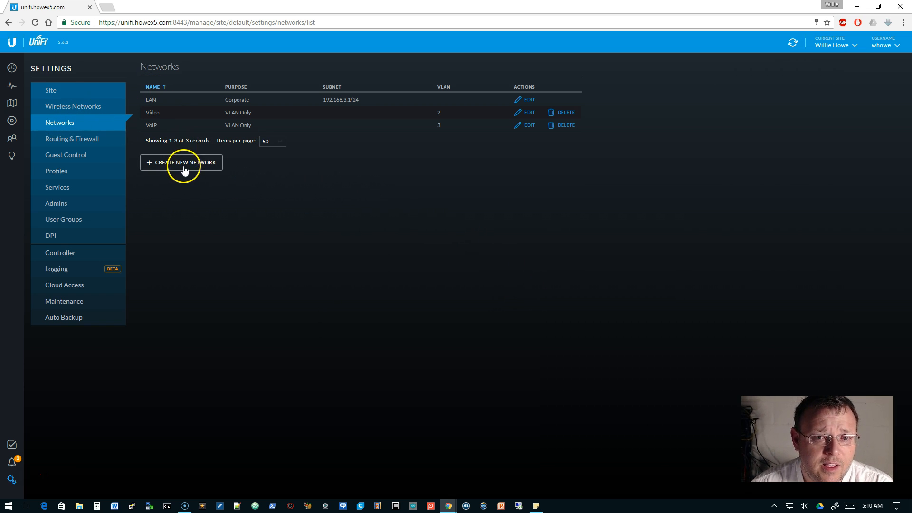
Create a new network 'Road Warriors' as an L2TP remote user VPN
left_click(182, 163)
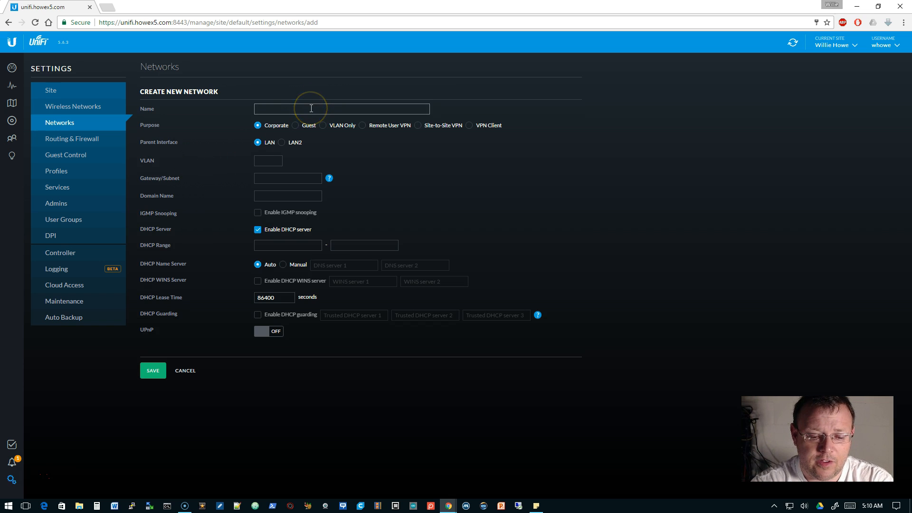
type("Road W")
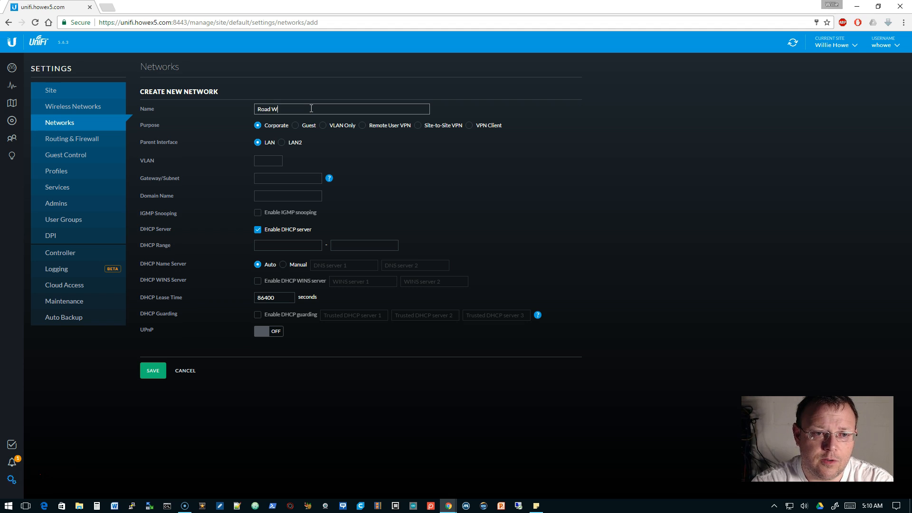
type("arriors")
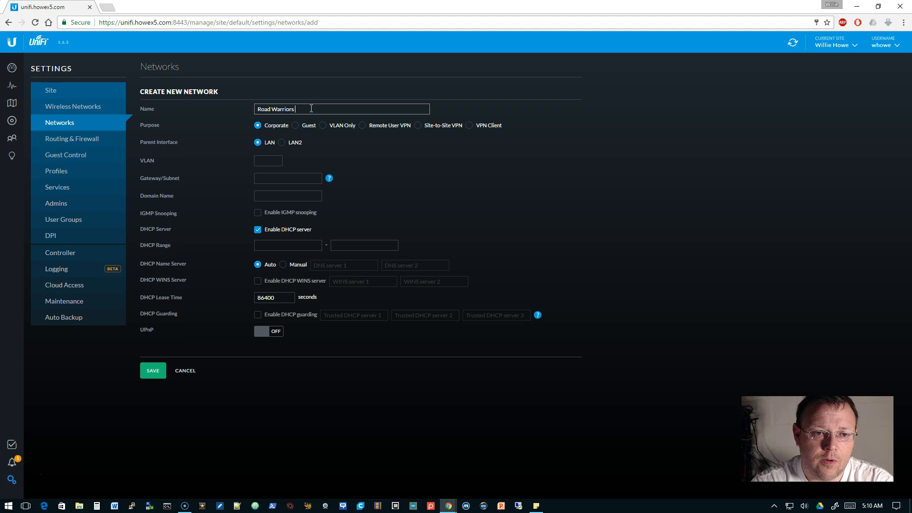
mouse_move(366, 129)
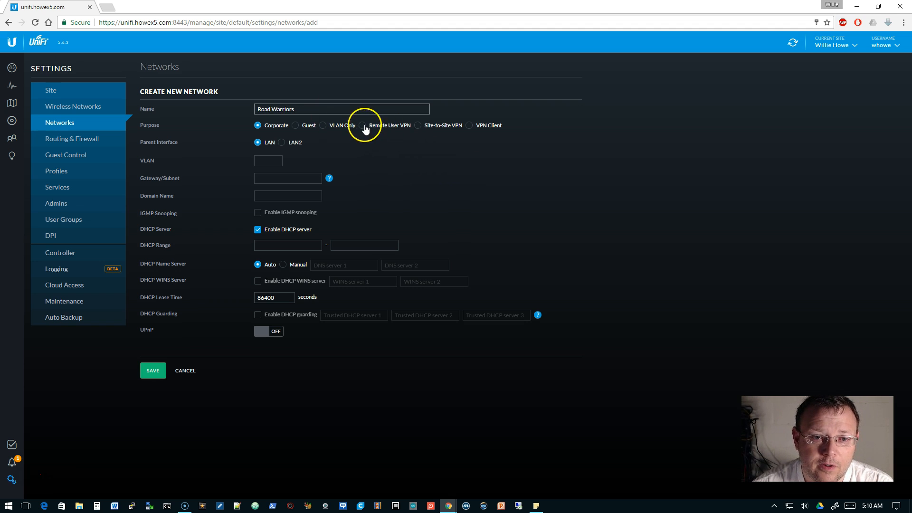
left_click(362, 125)
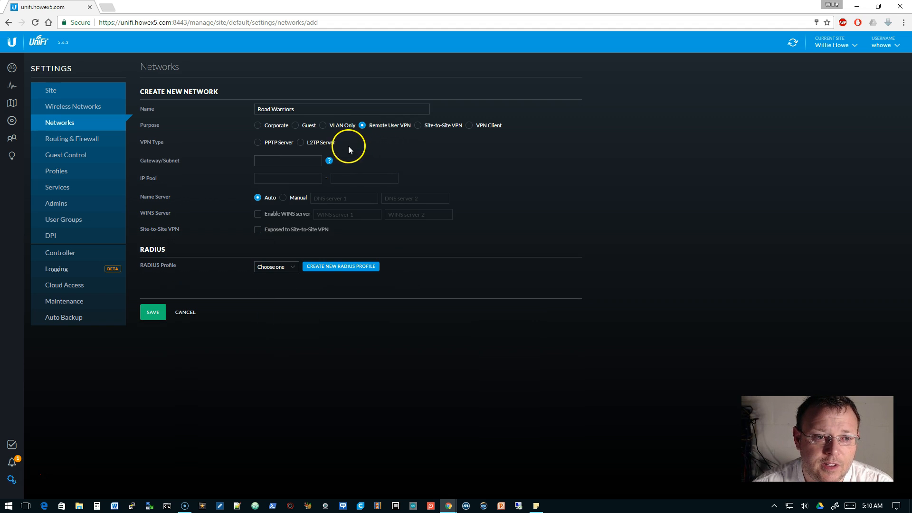
mouse_move(300, 146)
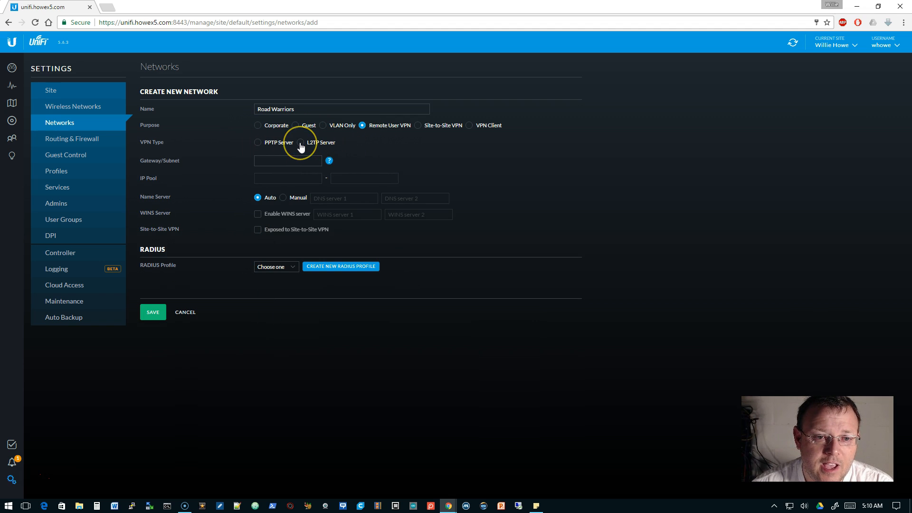
left_click(301, 142)
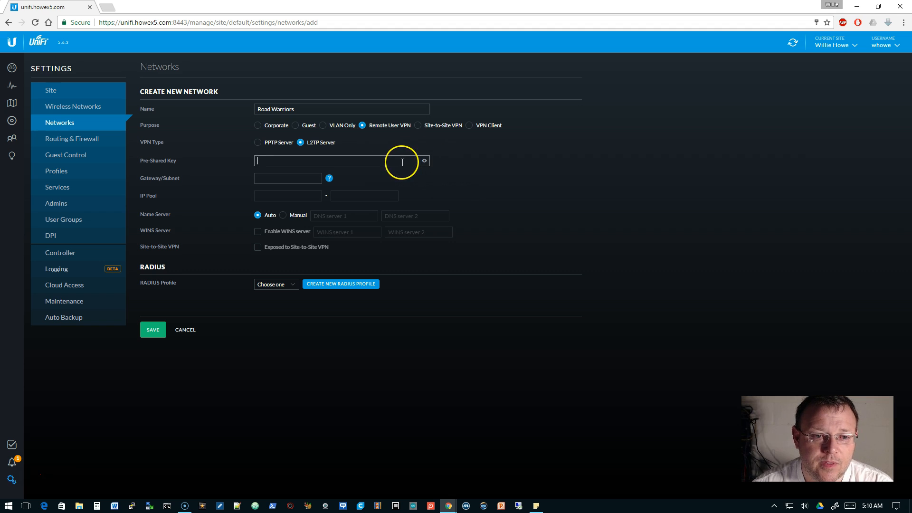
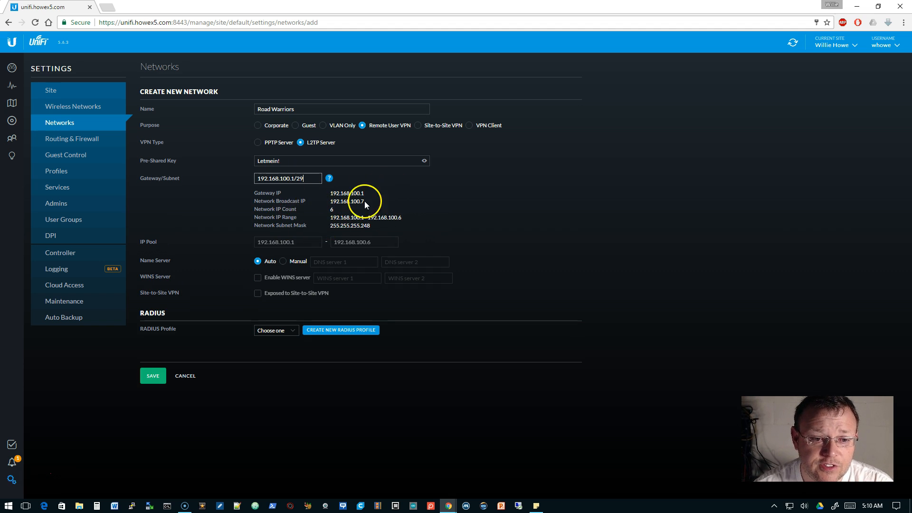
Enter the pre-shared key and gateway/subnet 192.168.100.1/29
mouse_move(232, 268)
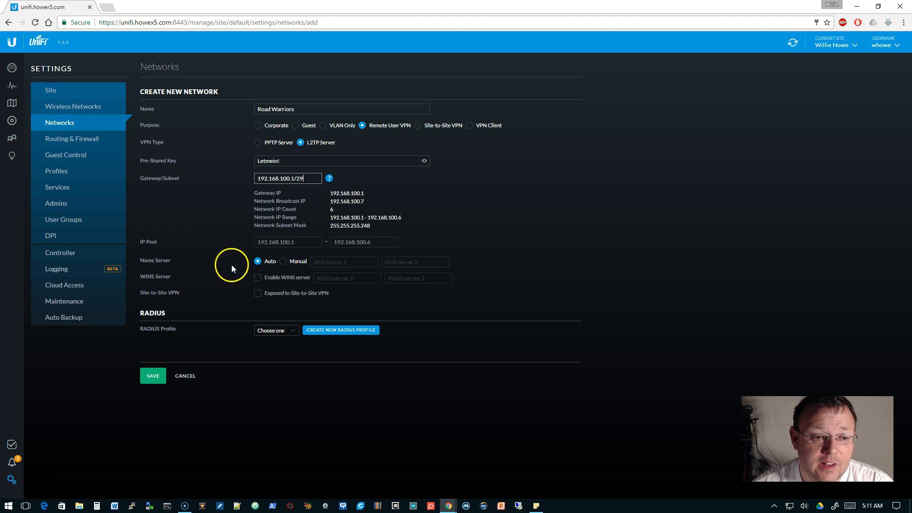
mouse_move(289, 305)
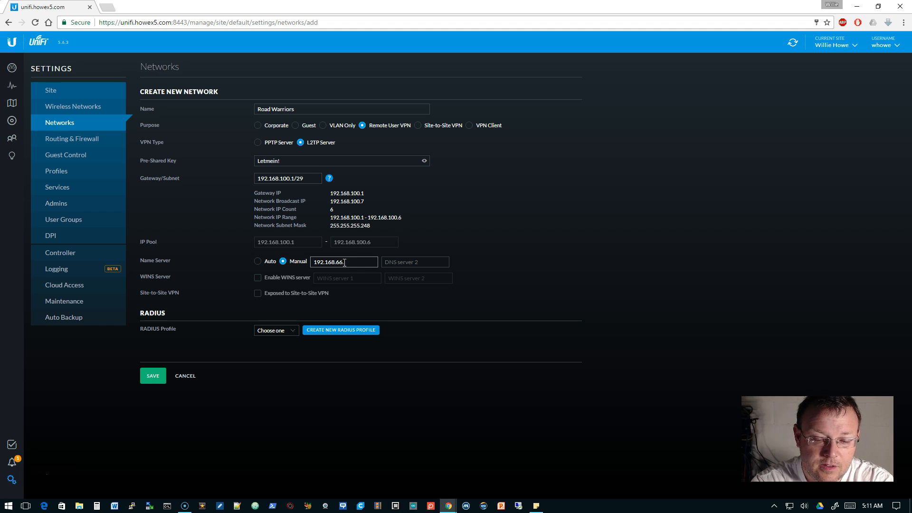
Enter 192.168.66.10 as the manual name server for Road Warriors
type("10")
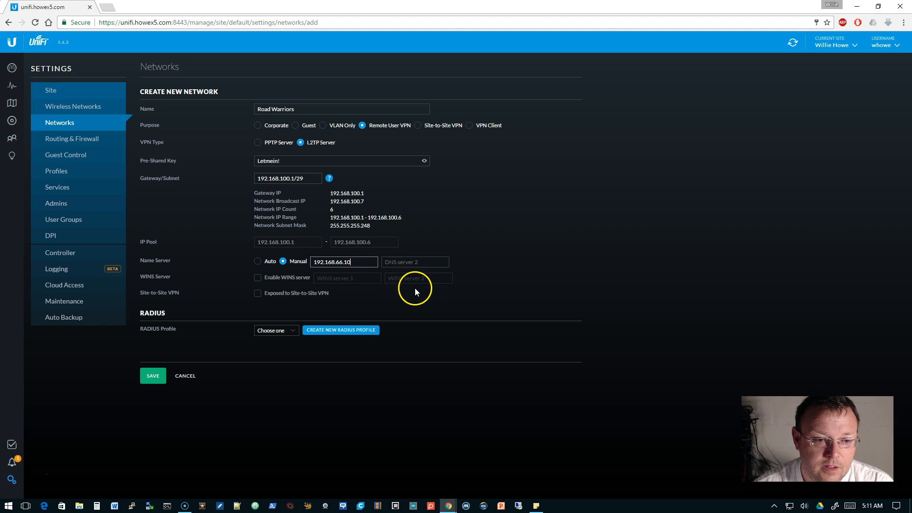
mouse_move(249, 300)
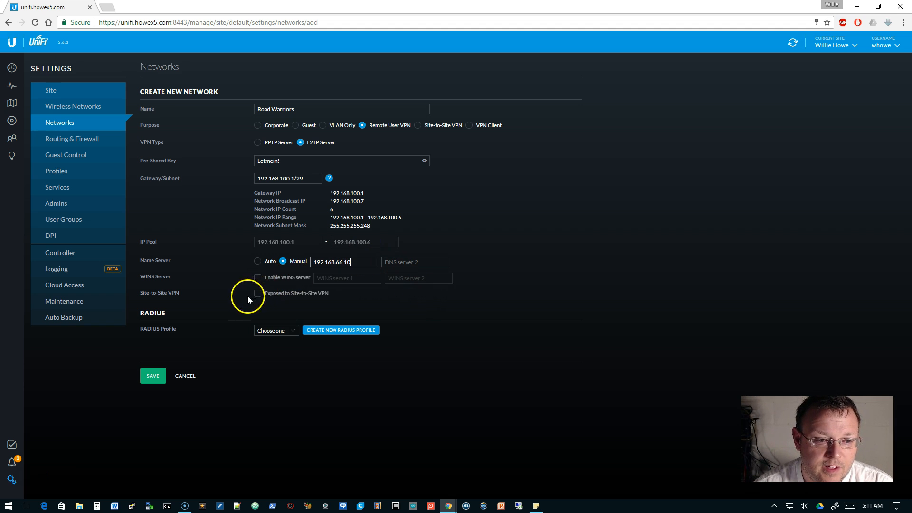
mouse_move(263, 301)
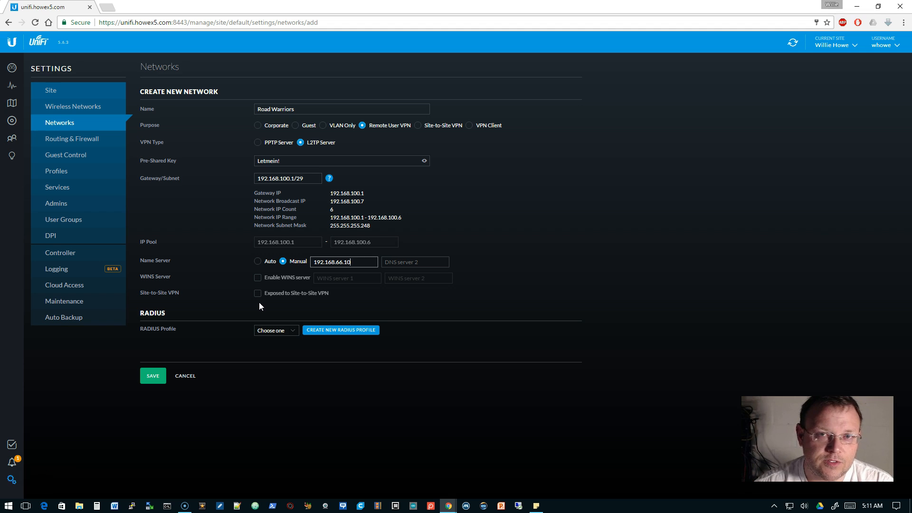
mouse_move(276, 330)
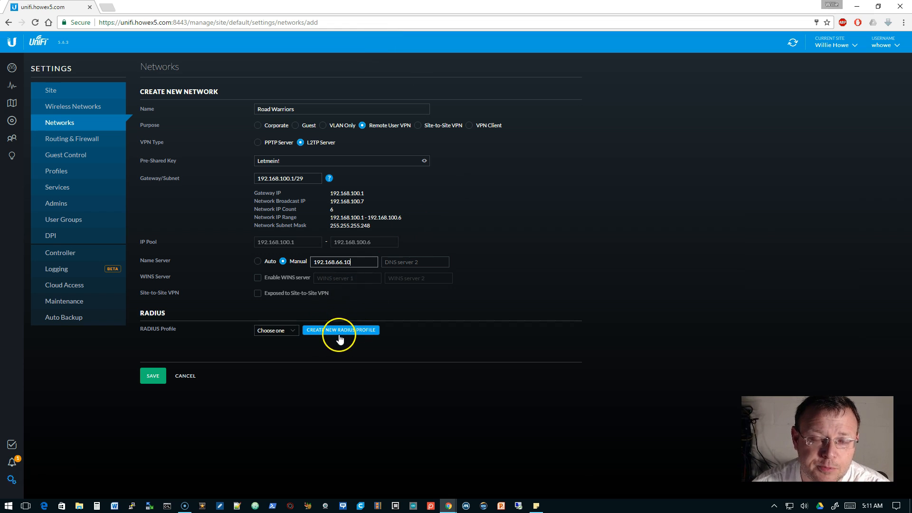
mouse_move(340, 338)
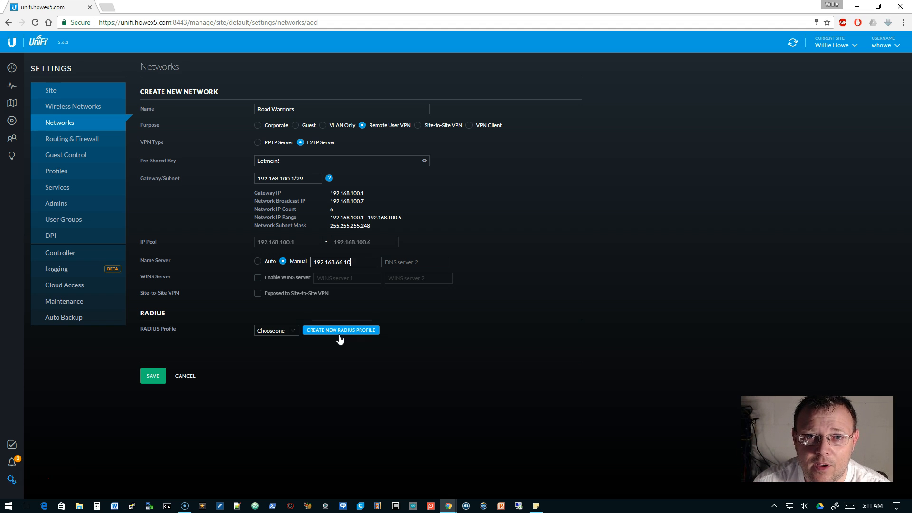
Assign the Default RADIUS profile to Road Warriors and save the network
left_click(276, 330)
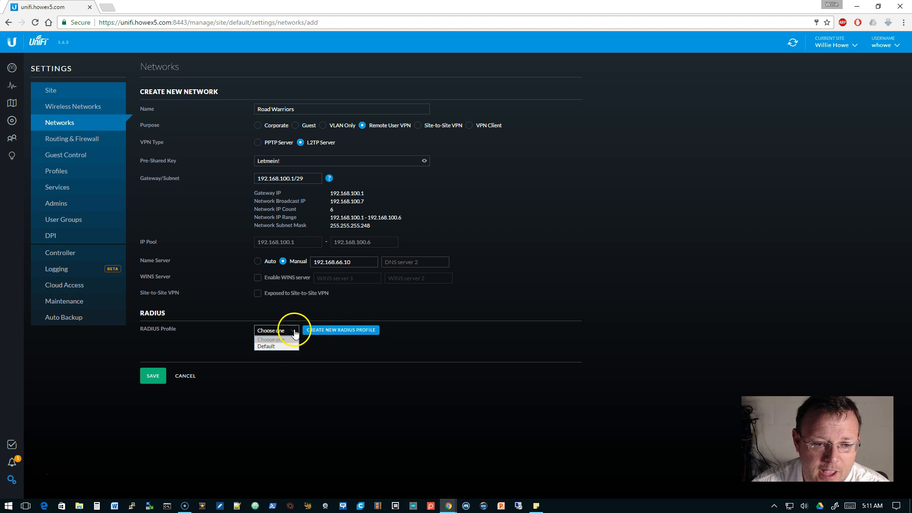
left_click(265, 346)
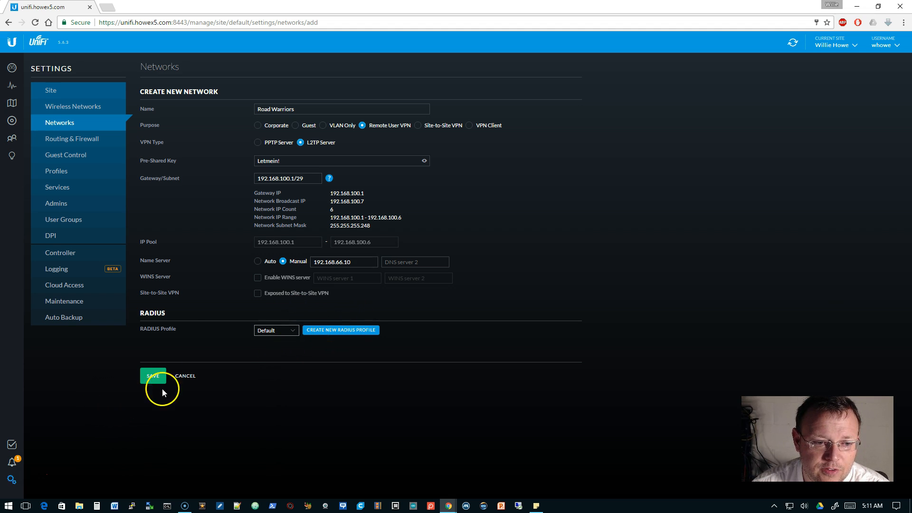
mouse_move(215, 384)
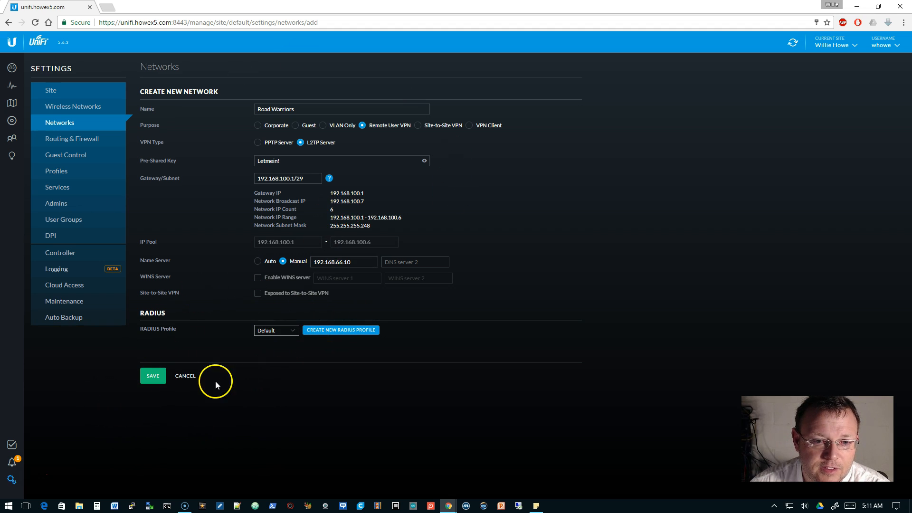
left_click(153, 376)
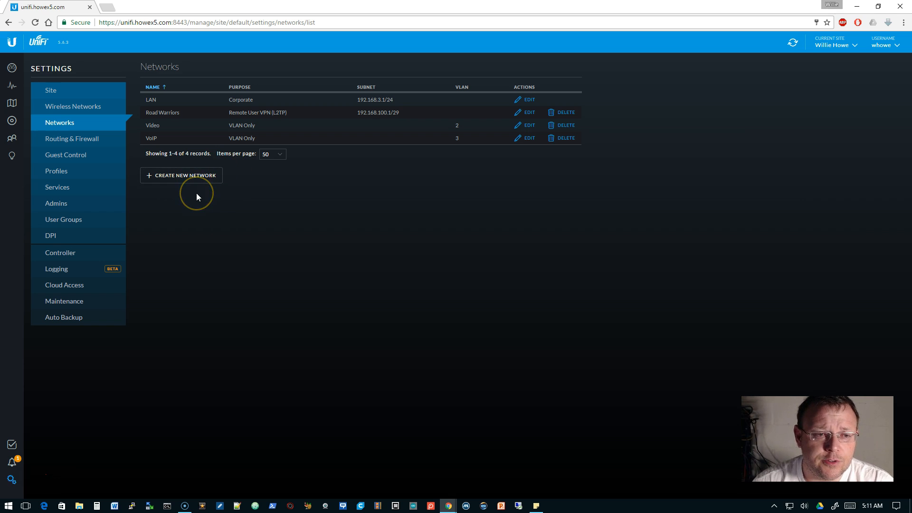
mouse_move(197, 196)
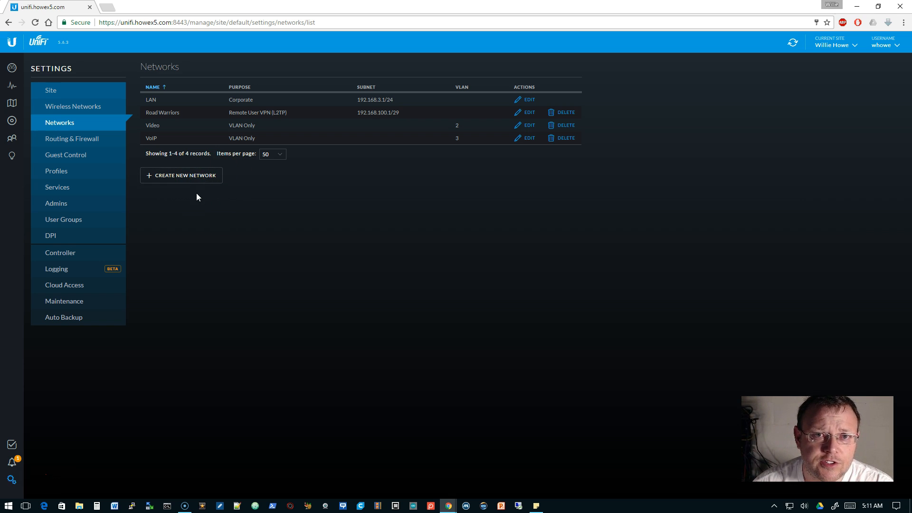
mouse_move(291, 134)
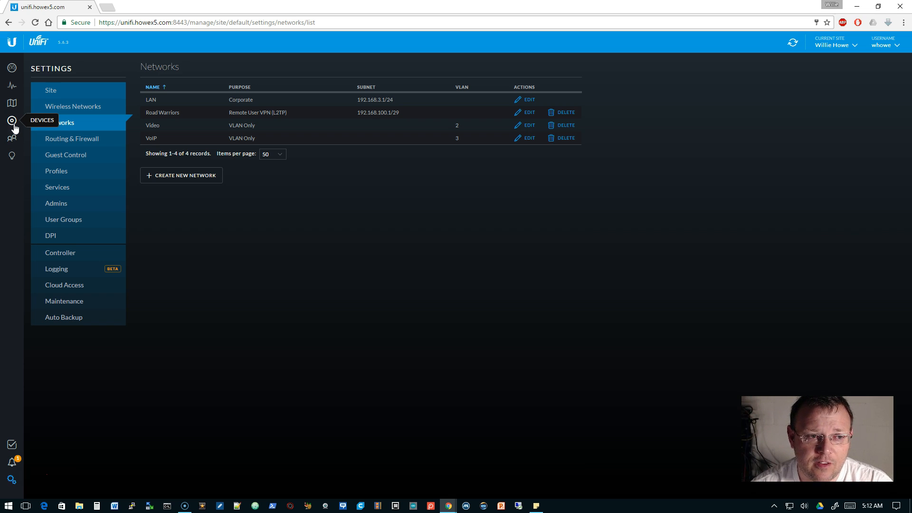
Open the devices list and wait for Howe-USG to finish provisioning
left_click(11, 121)
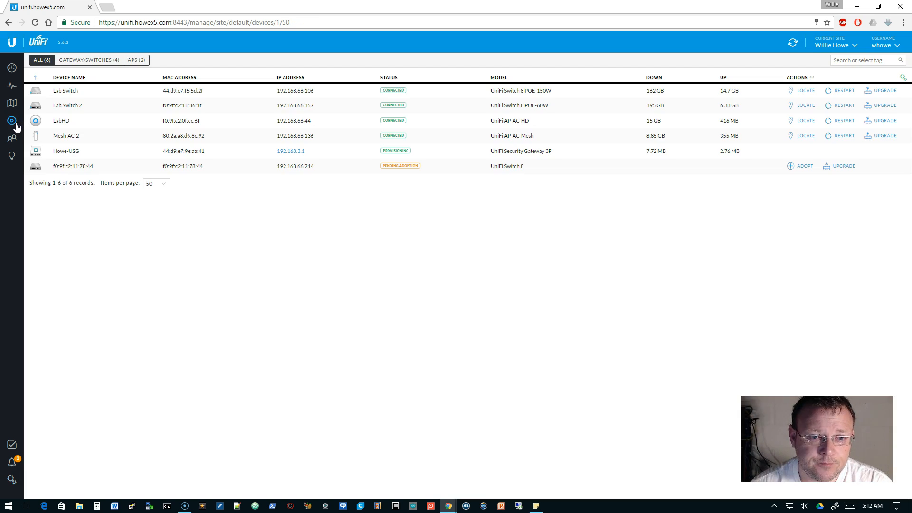
mouse_move(348, 139)
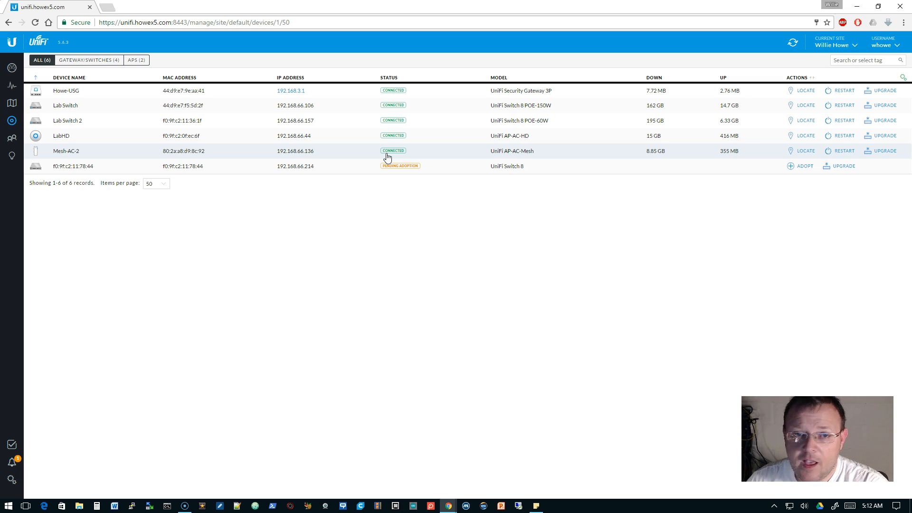
mouse_move(263, 177)
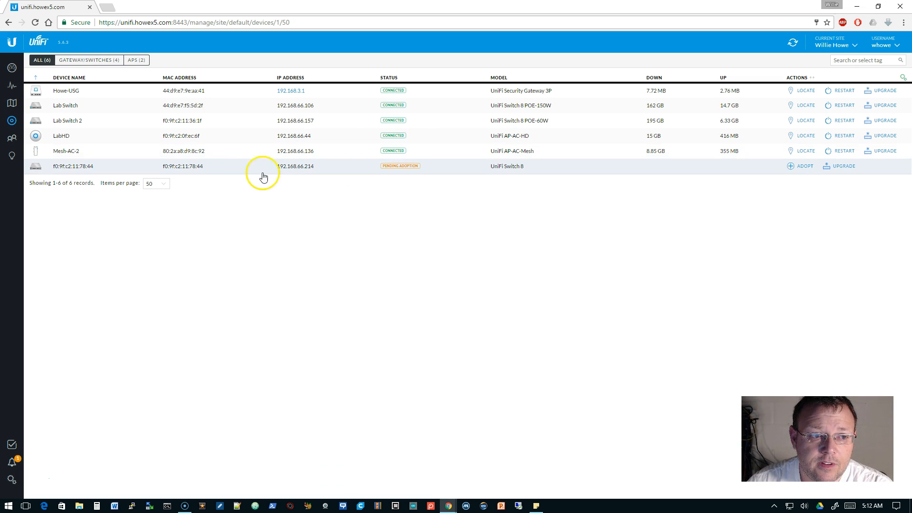
mouse_move(469, 137)
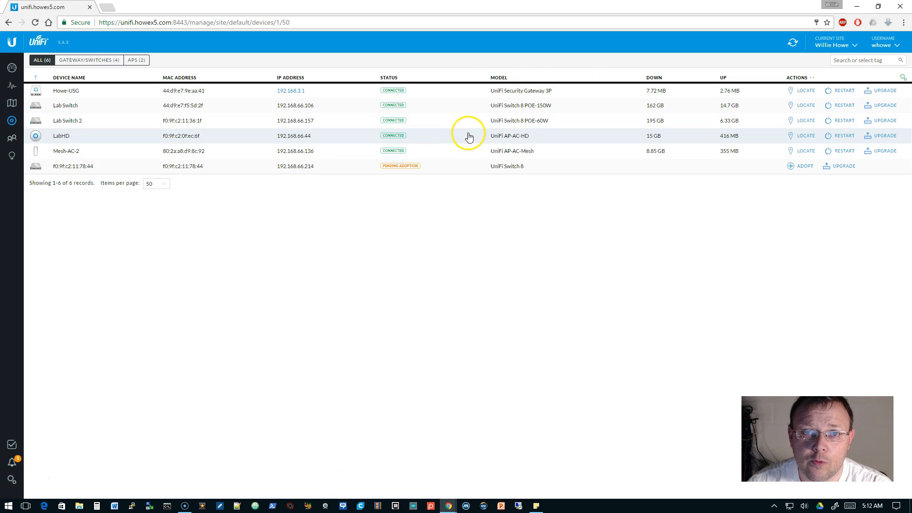
mouse_move(36, 476)
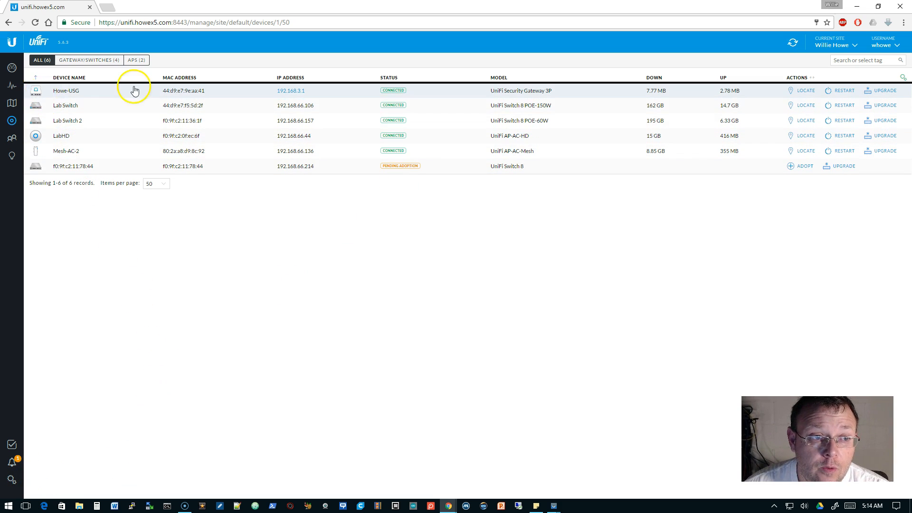
Open the Howe-USG gateway's properties panel to view its WAN details
left_click(65, 91)
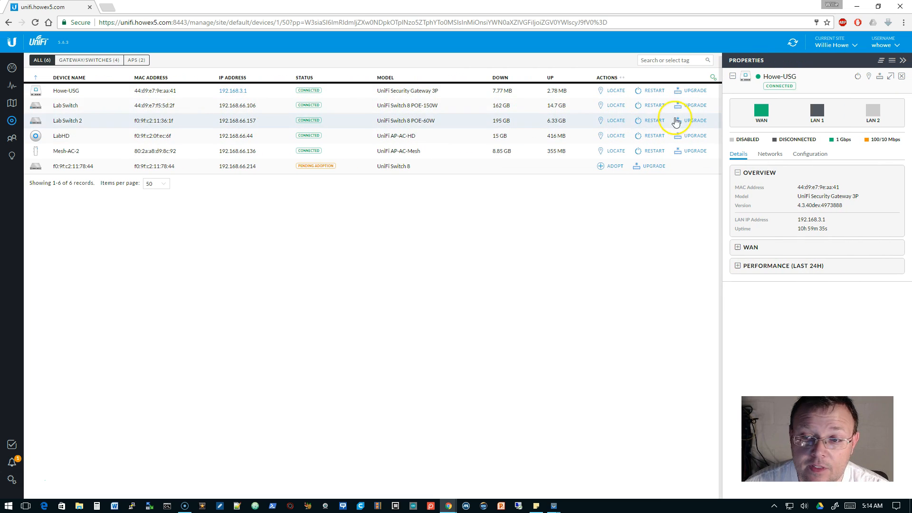
mouse_move(781, 158)
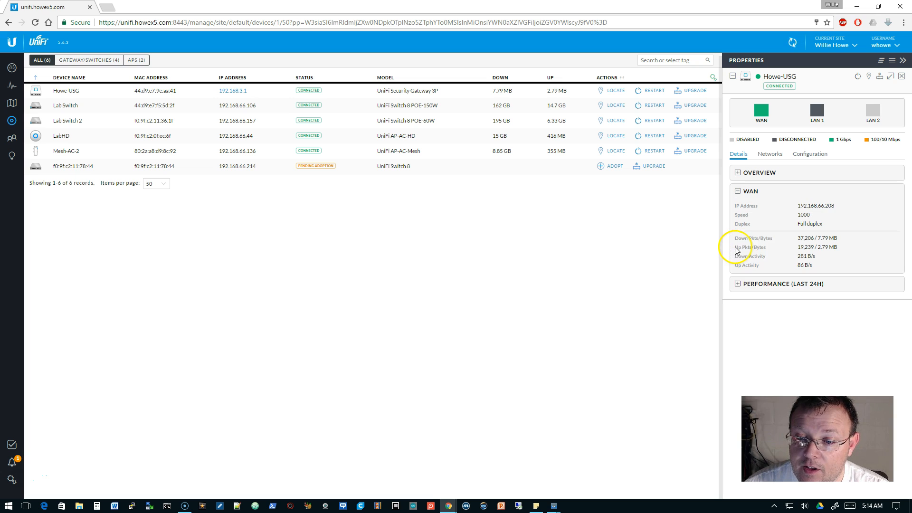
mouse_move(832, 244)
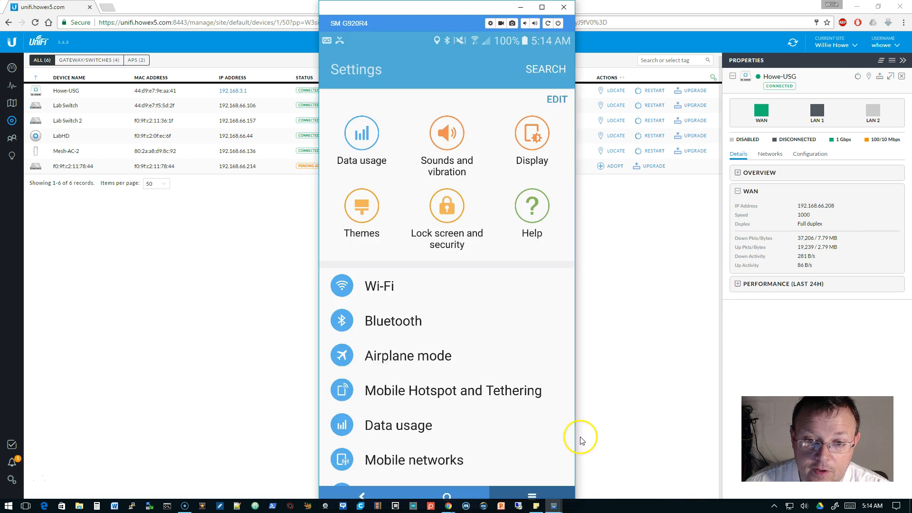
mouse_move(549, 374)
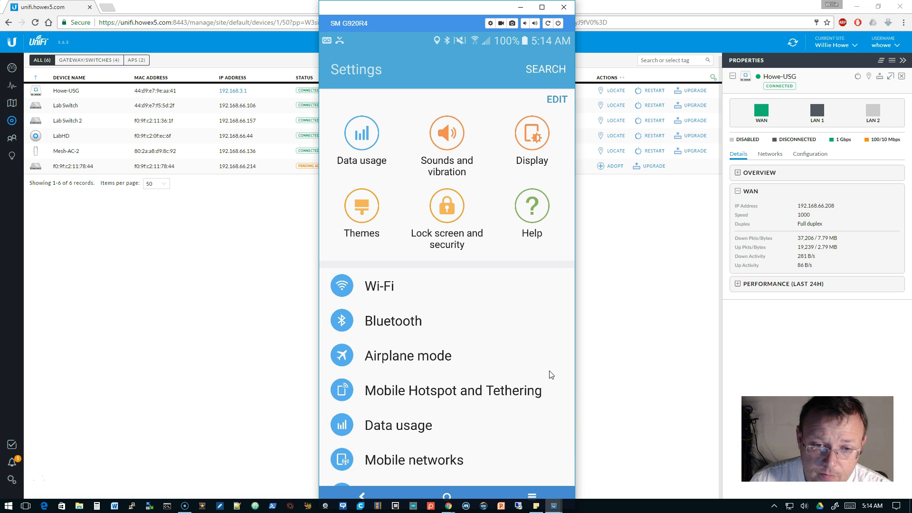
Navigate the phone's Settings via More connection settings to the empty VPN screen
scroll("down", 3)
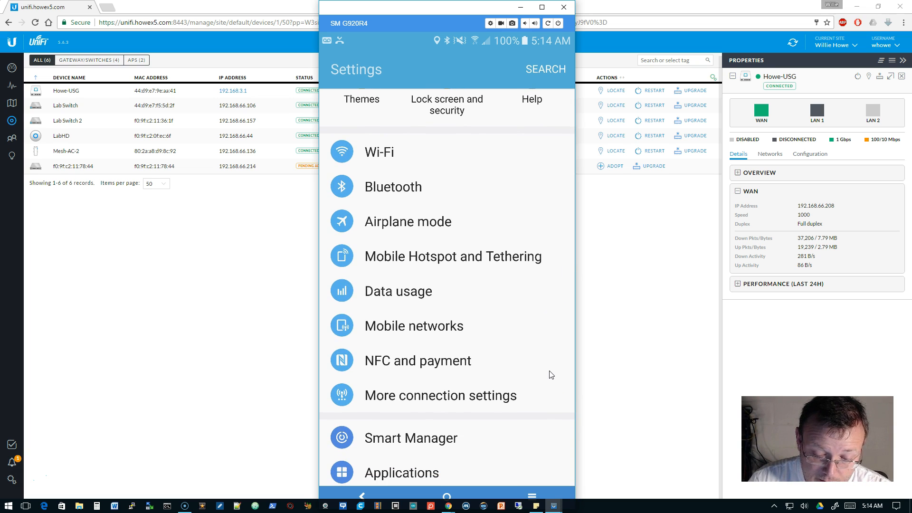
left_click(440, 395)
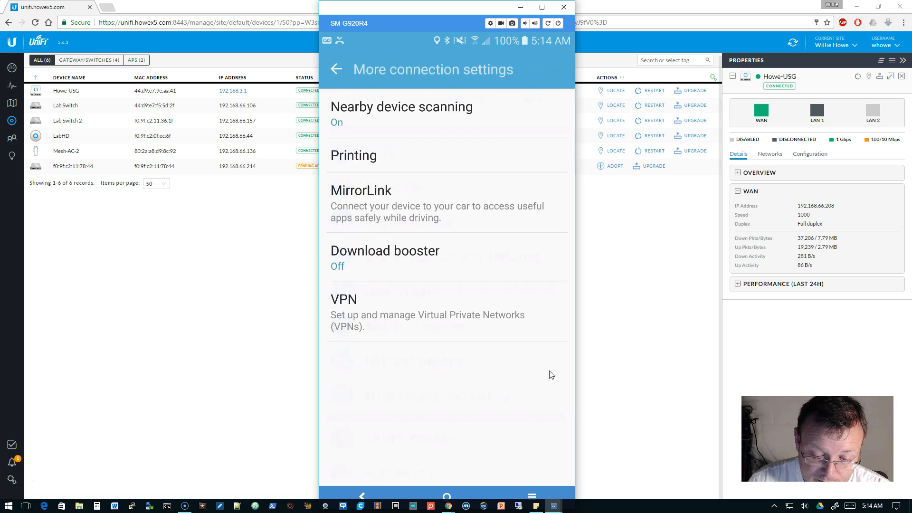
left_click(433, 325)
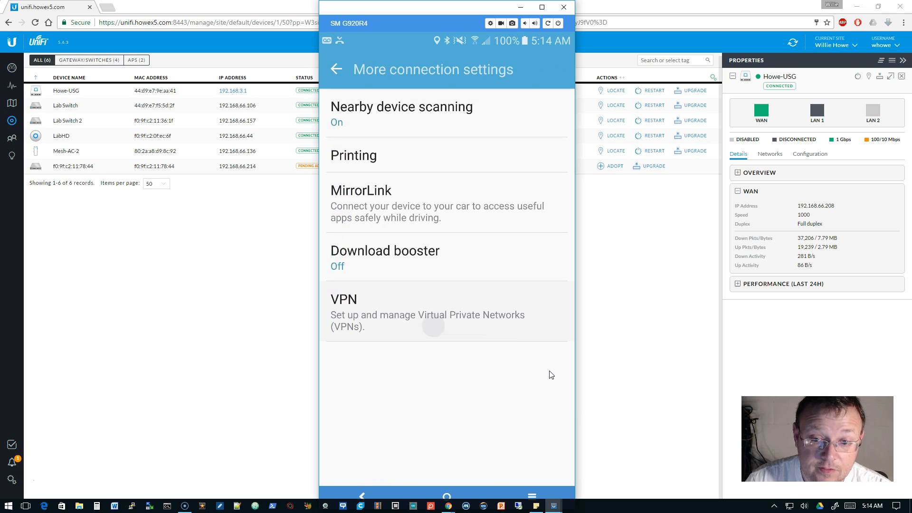
left_click(427, 312)
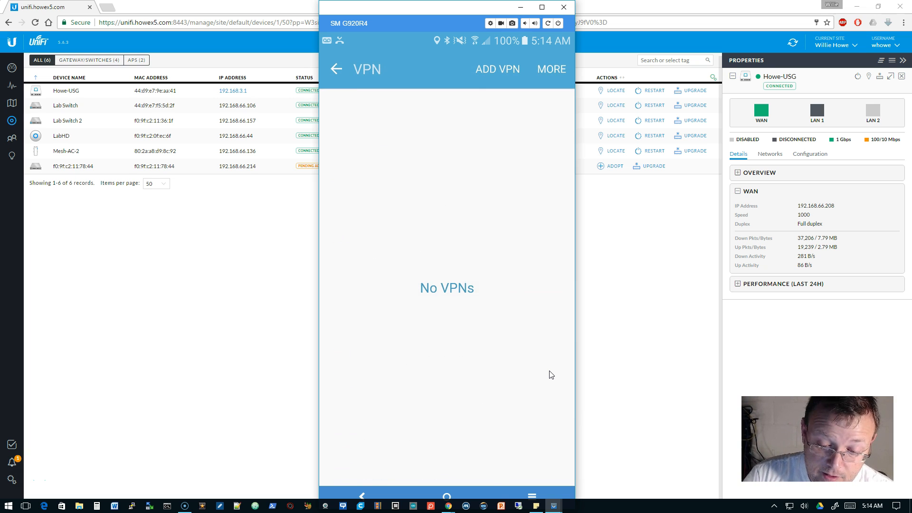
Start a new VPN profile named UniFi Lab with type L2TP/IPSec PSK
left_click(497, 69)
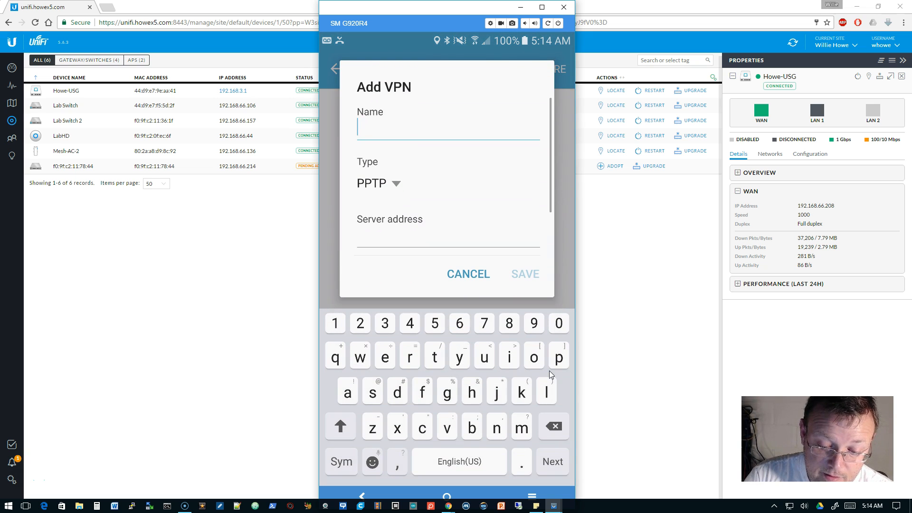
left_click(340, 426)
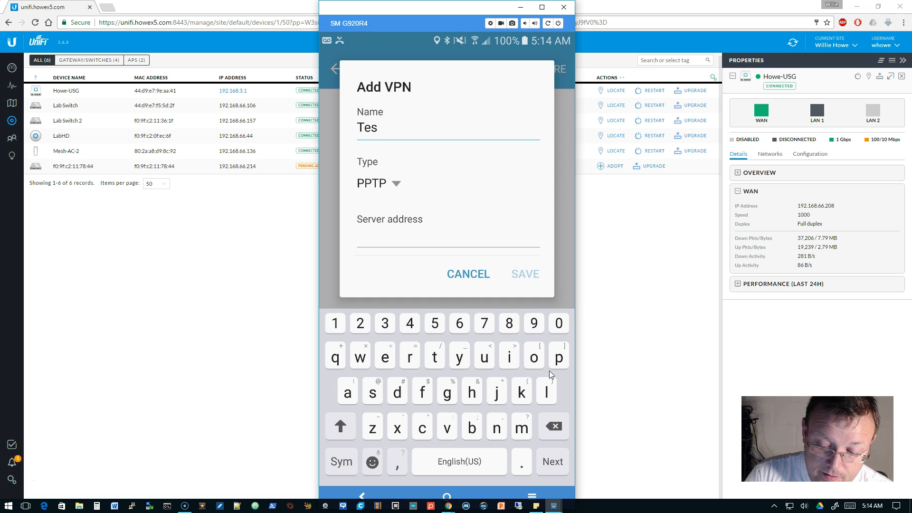
left_click(339, 425)
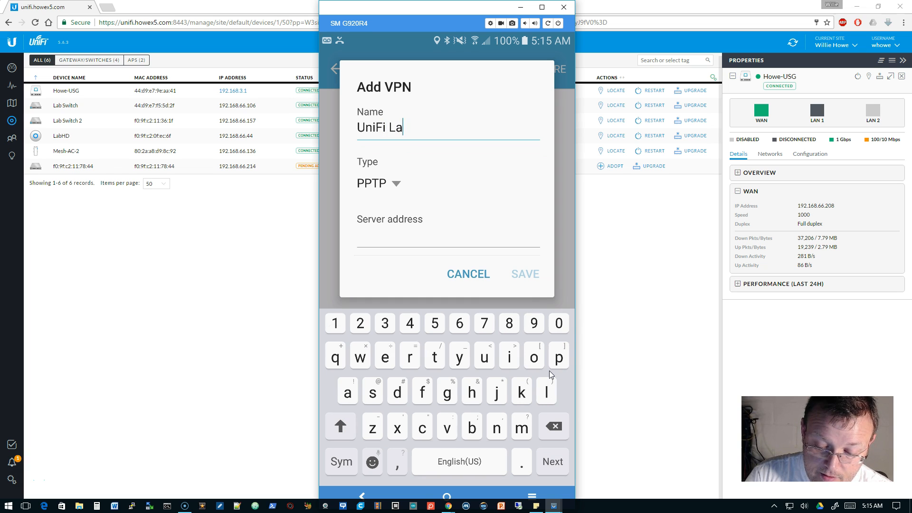
type("b")
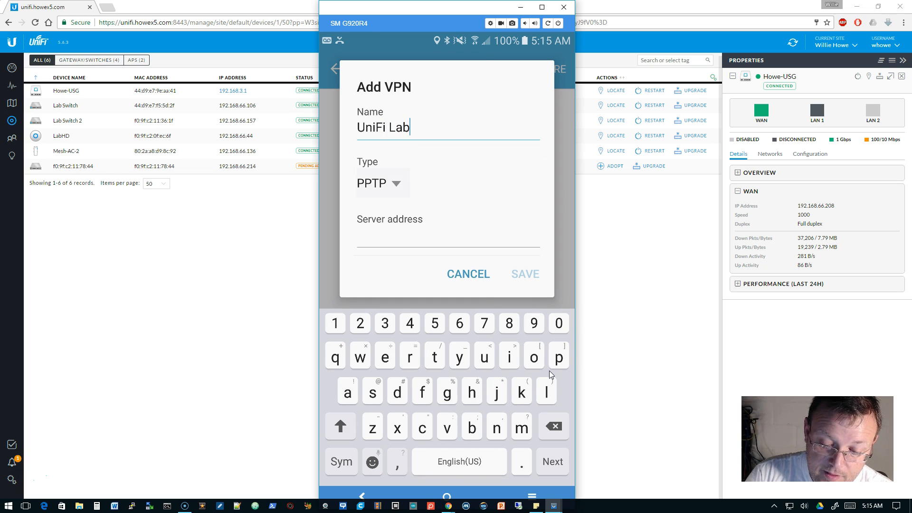
left_click(378, 182)
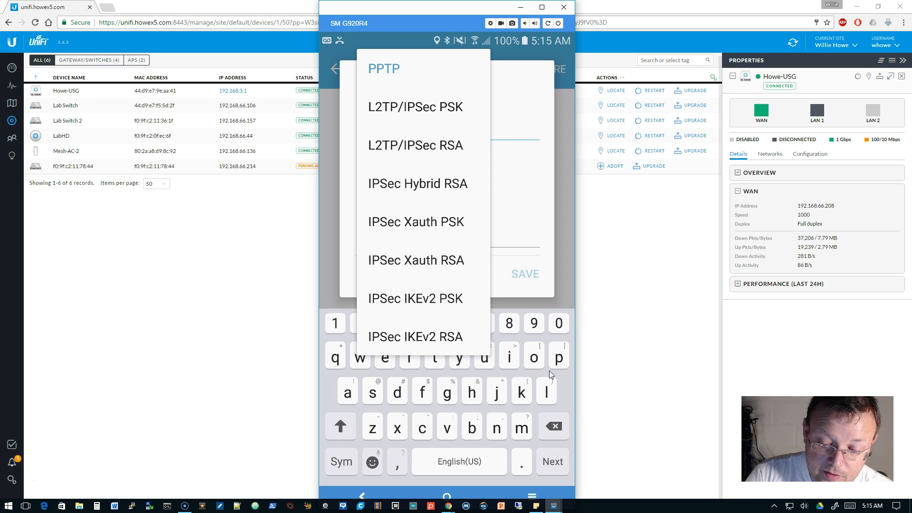
left_click(415, 106)
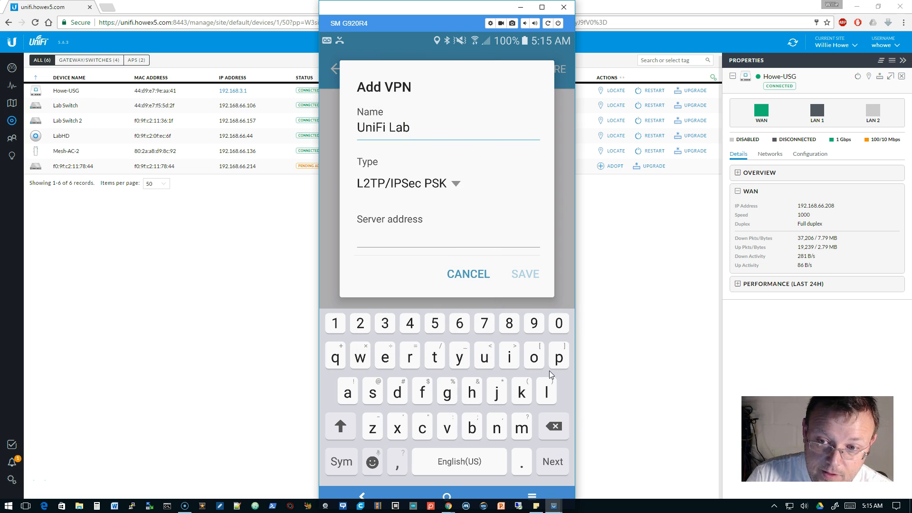
Enter server 192.168.66.208 and the pre-shared key, then save the profile
left_click(448, 245)
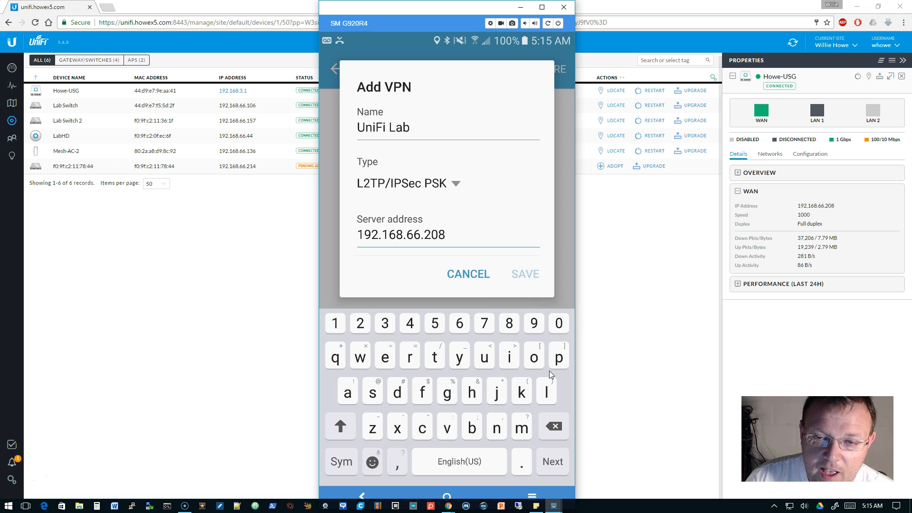
scroll("down", 3)
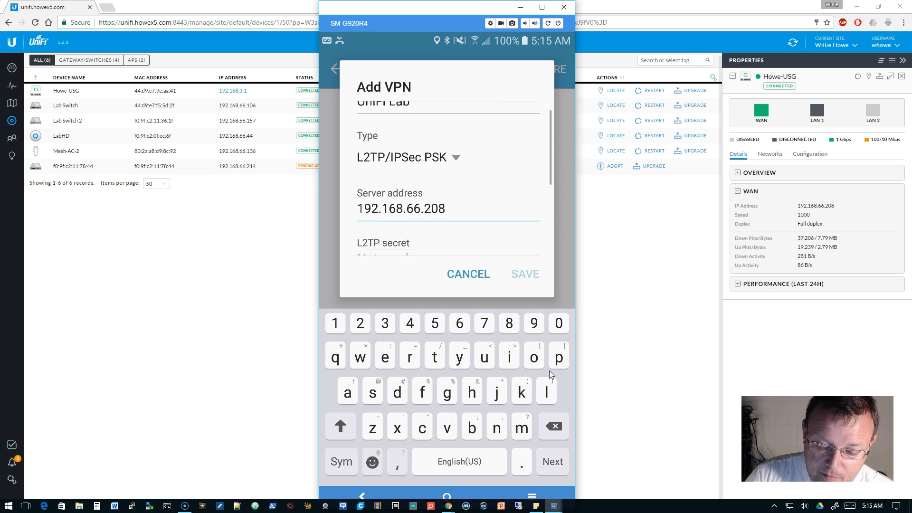
scroll("down", 3)
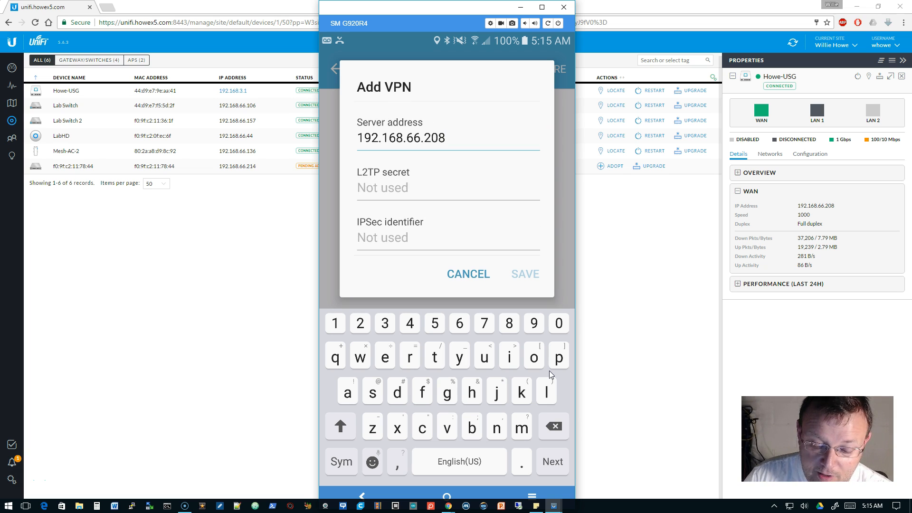
scroll("down", 3)
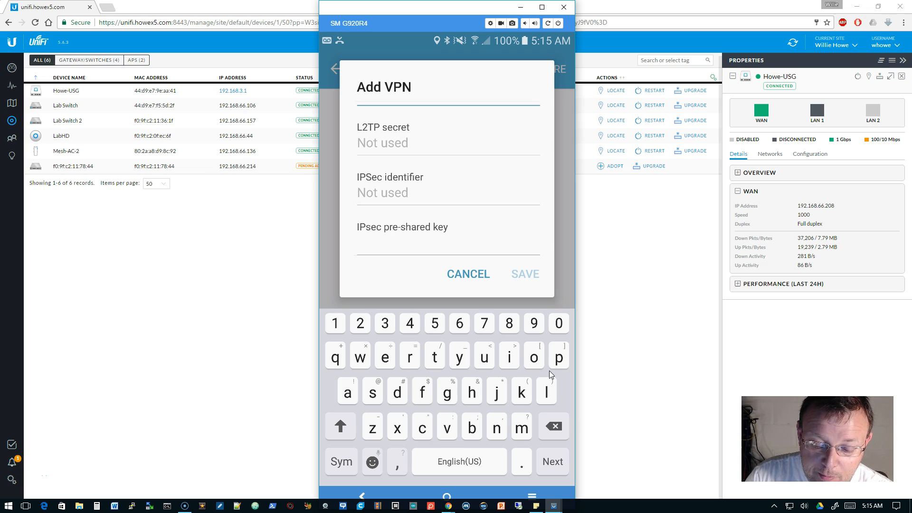
scroll("down", 3)
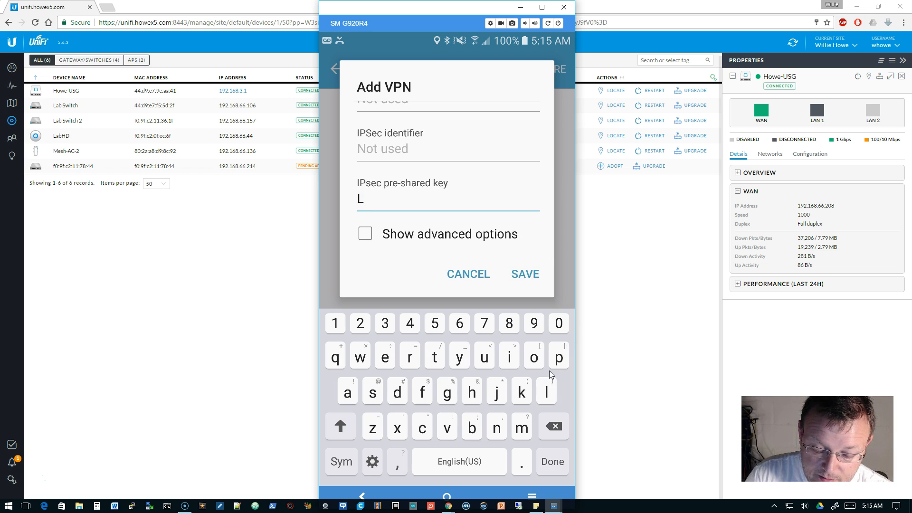
type("m")
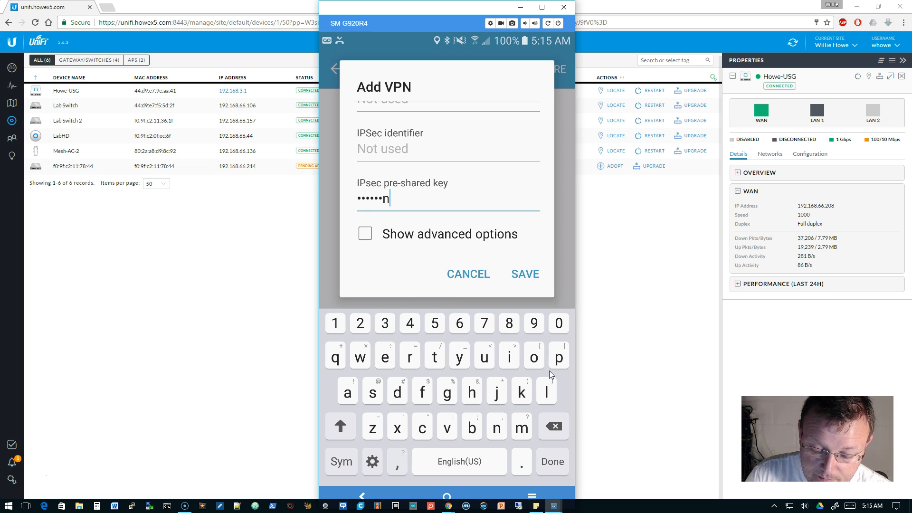
left_click(341, 462)
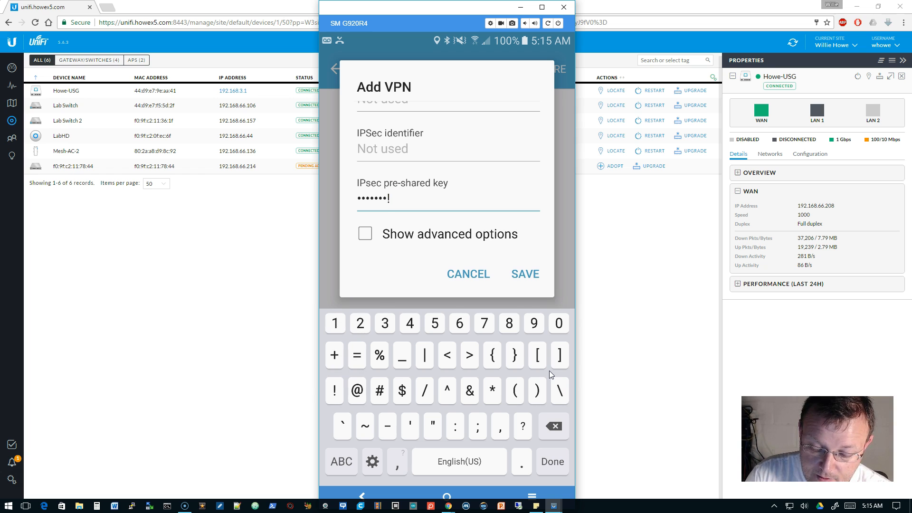
left_click(524, 274)
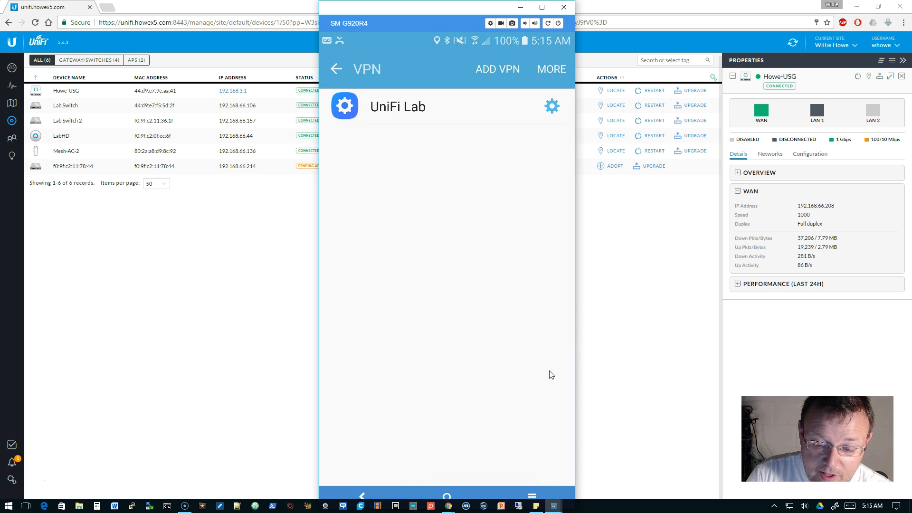
Connect to the UniFi Lab VPN using the username and password
left_click(397, 107)
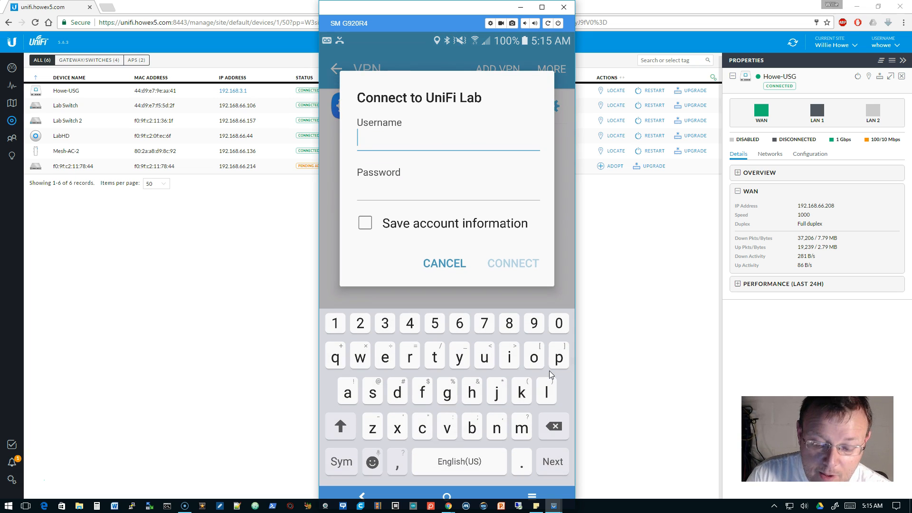
type("whowe")
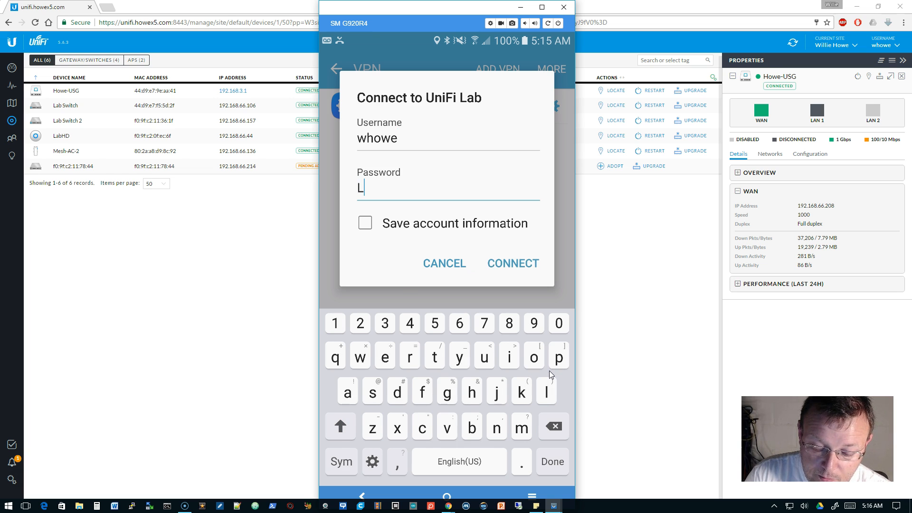
left_click(384, 356)
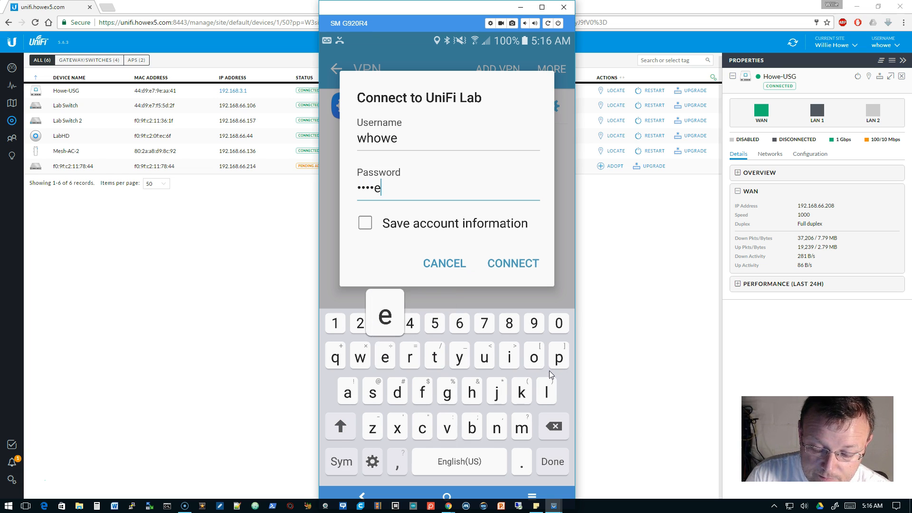
left_click(497, 427)
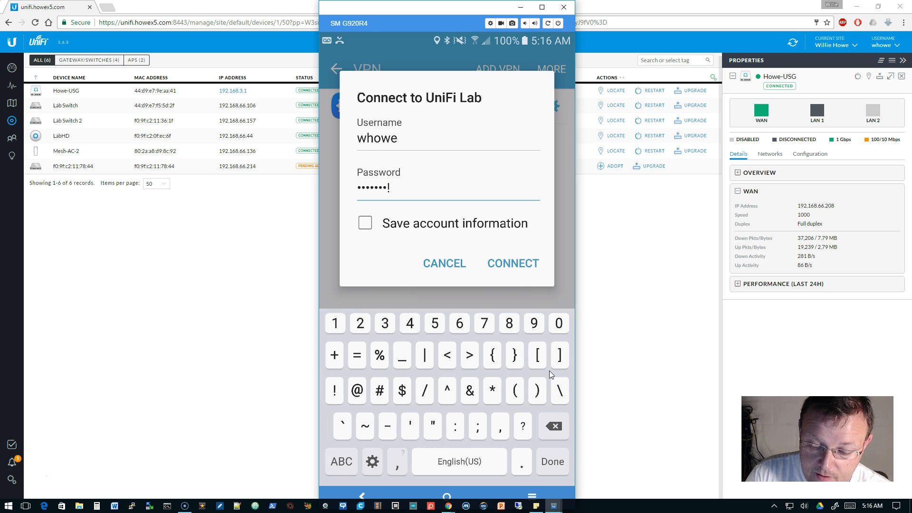
left_click(513, 262)
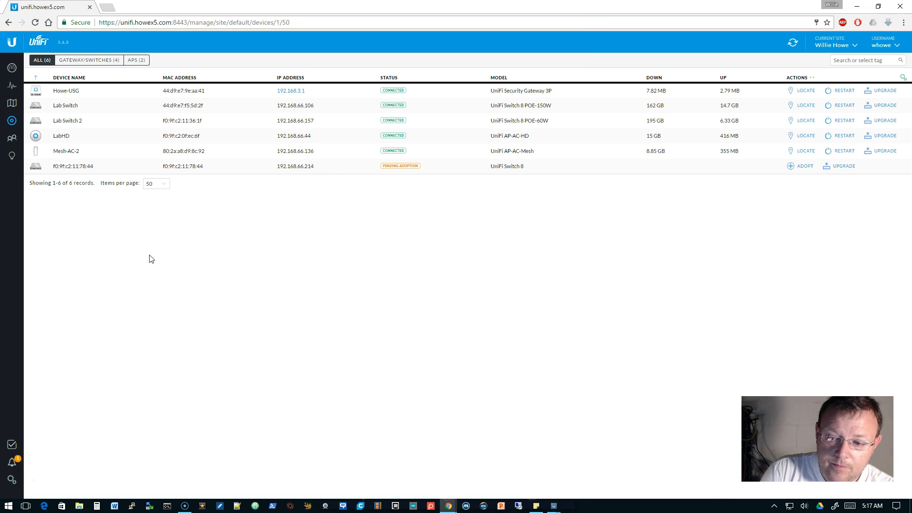
mouse_move(735, 461)
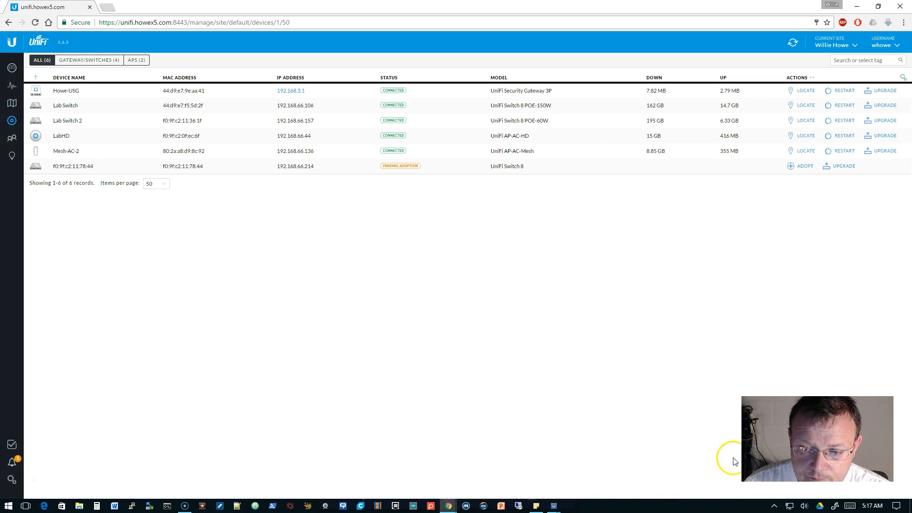